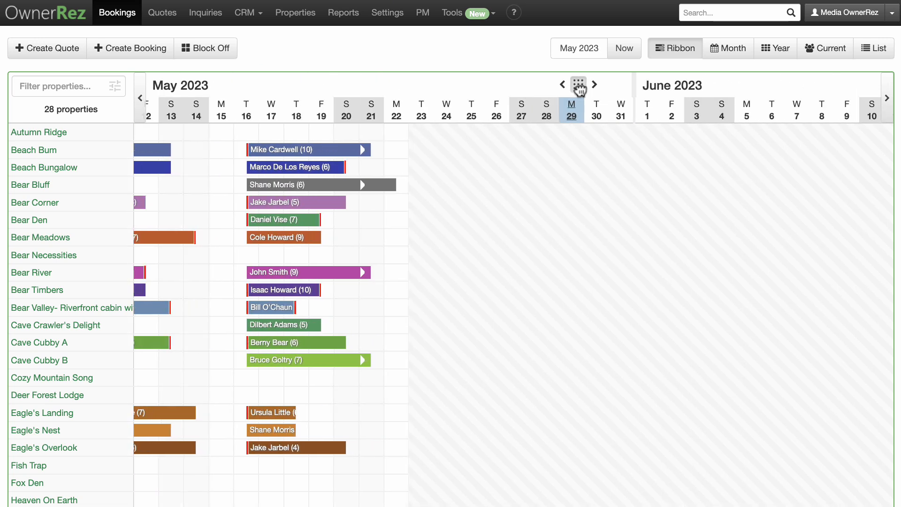
Step: Browse the bookings calendar across March–April 2023 in timeline, monthly and list views
{"action": "left_click", "coordinate": [578, 84]}
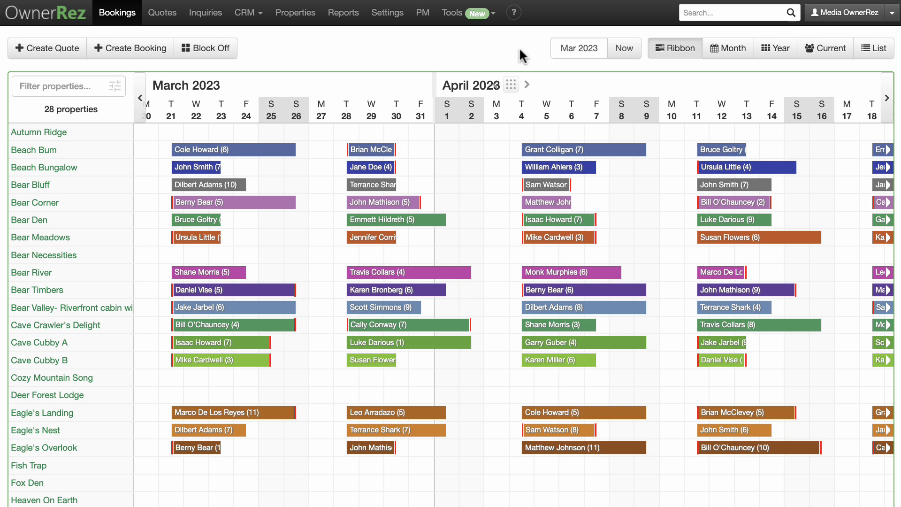
{"action": "mouse_move", "coordinate": [511, 85]}
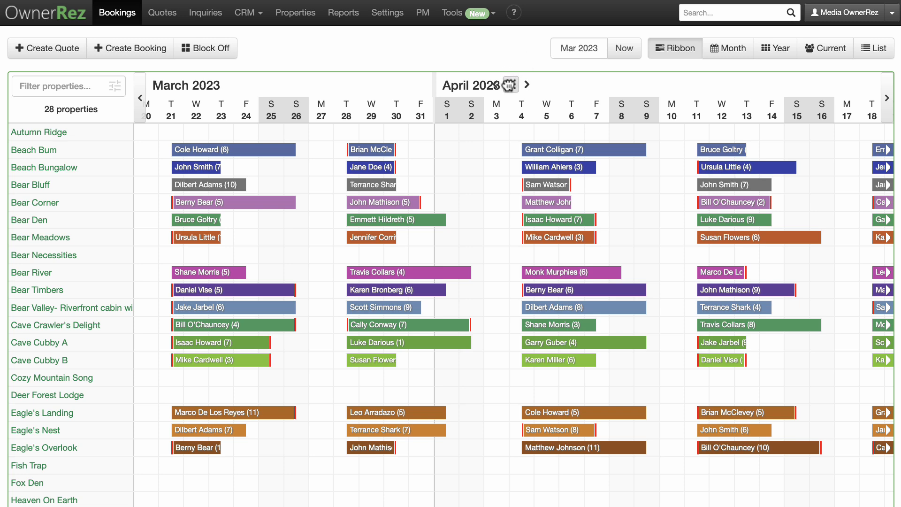
{"action": "left_click", "coordinate": [527, 84]}
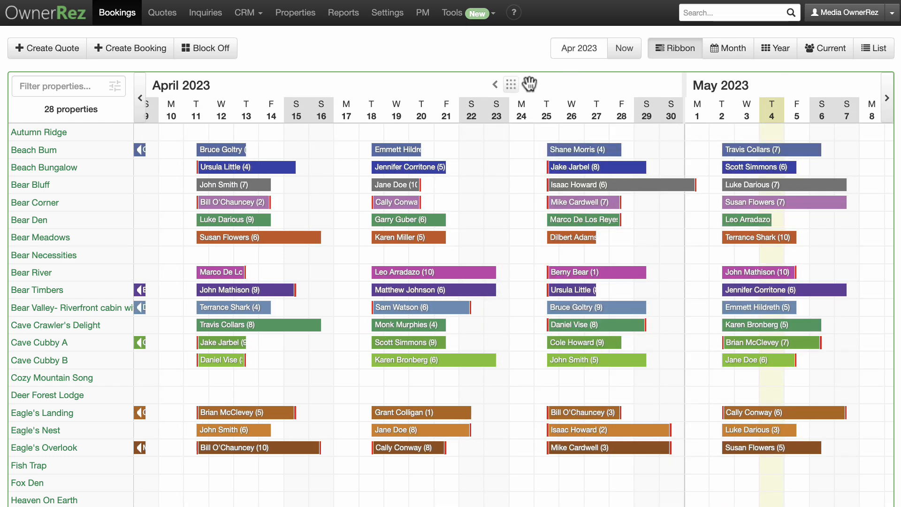
{"action": "left_click", "coordinate": [495, 84]}
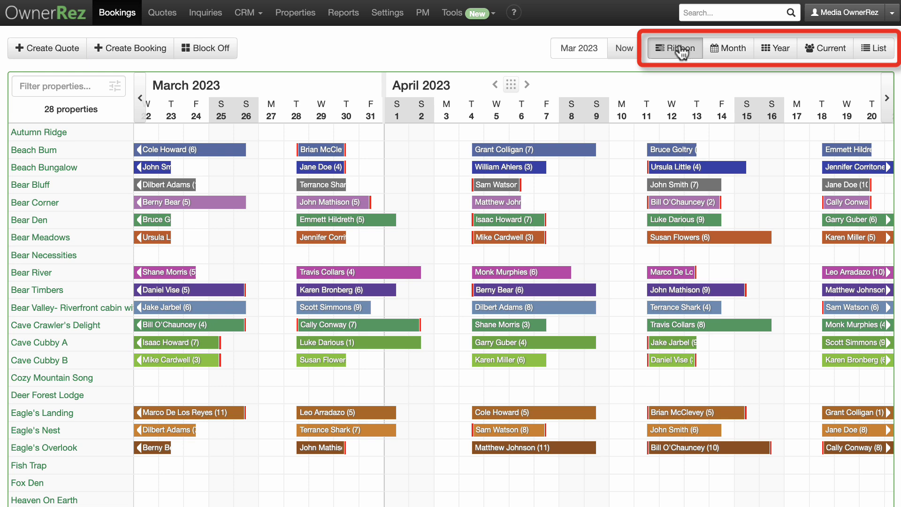
{"action": "left_click", "coordinate": [728, 48]}
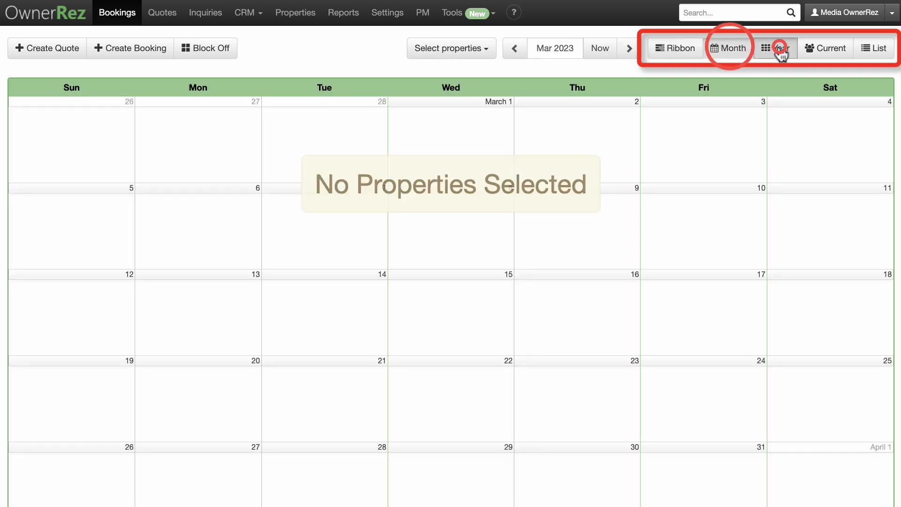
{"action": "left_click", "coordinate": [873, 48]}
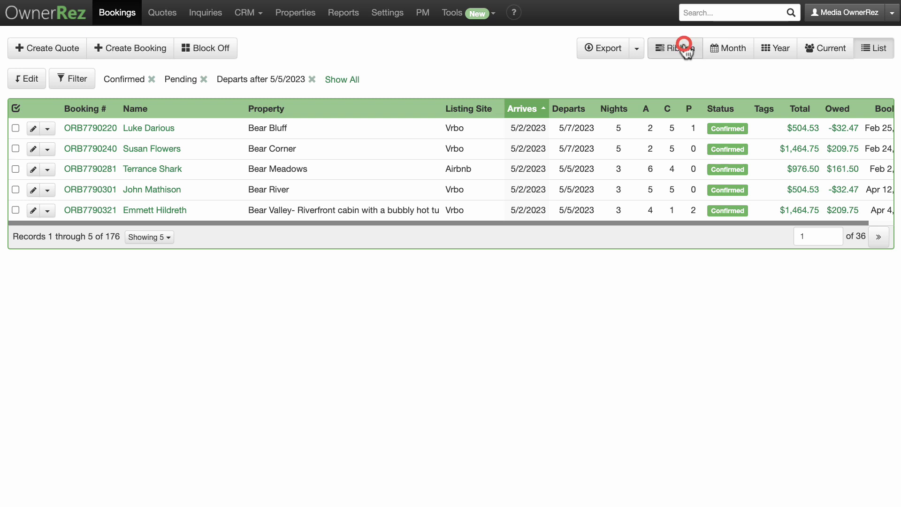
{"action": "left_click", "coordinate": [675, 48]}
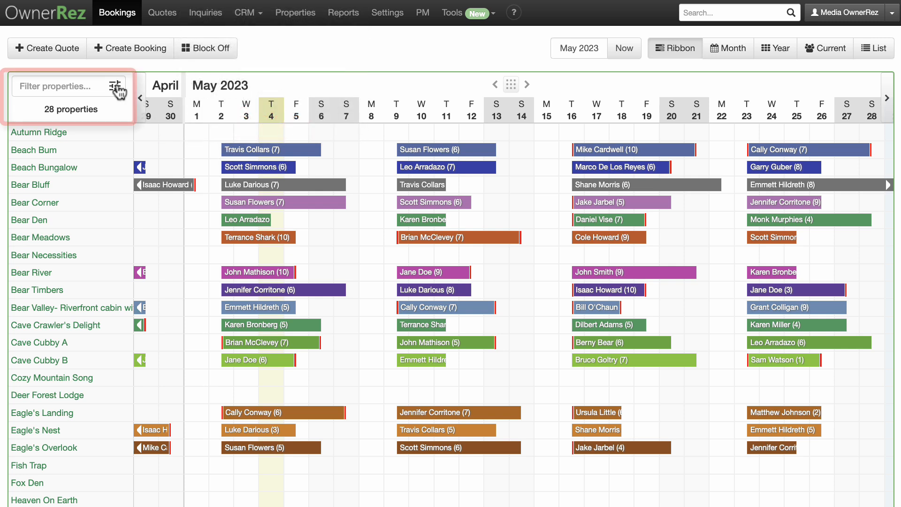
Step: Filter to pet-friendly properties (25 of 28) and open the 9–13 May Beach Bum booking
{"action": "left_click", "coordinate": [115, 86]}
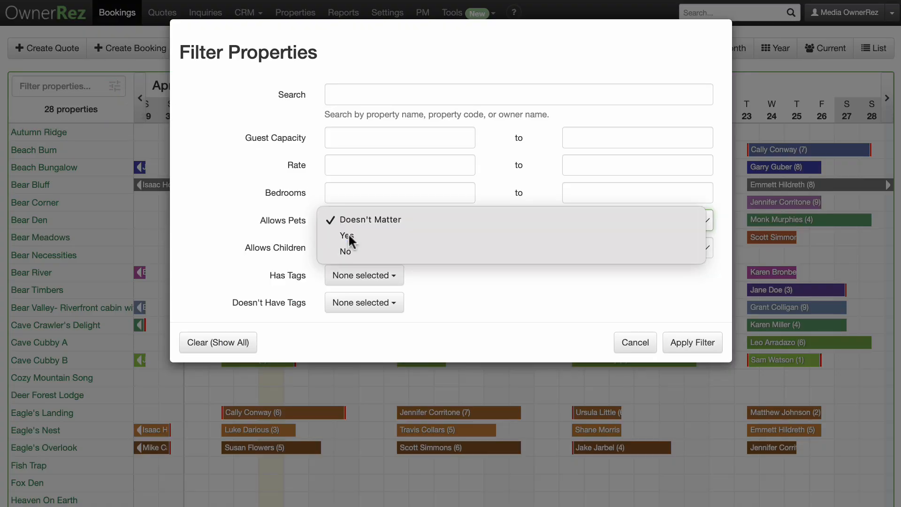
{"action": "left_click", "coordinate": [692, 342]}
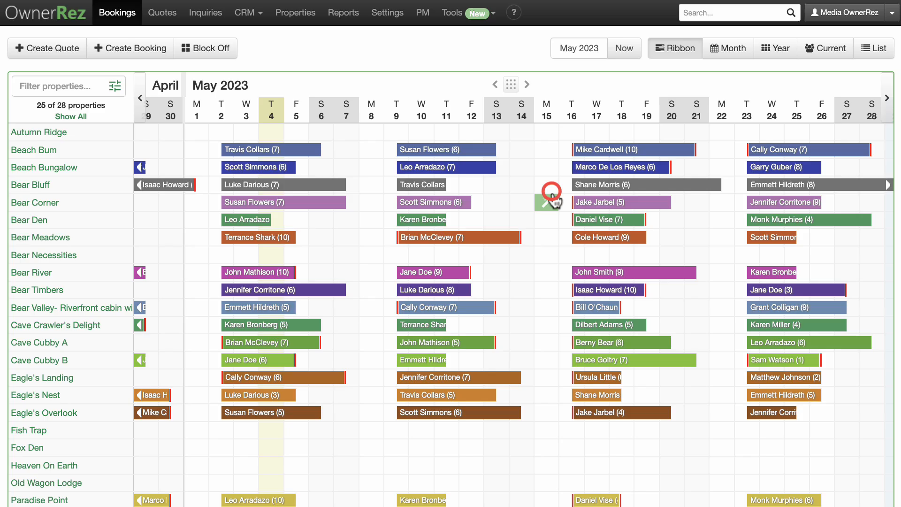
{"action": "mouse_move", "coordinate": [489, 154]}
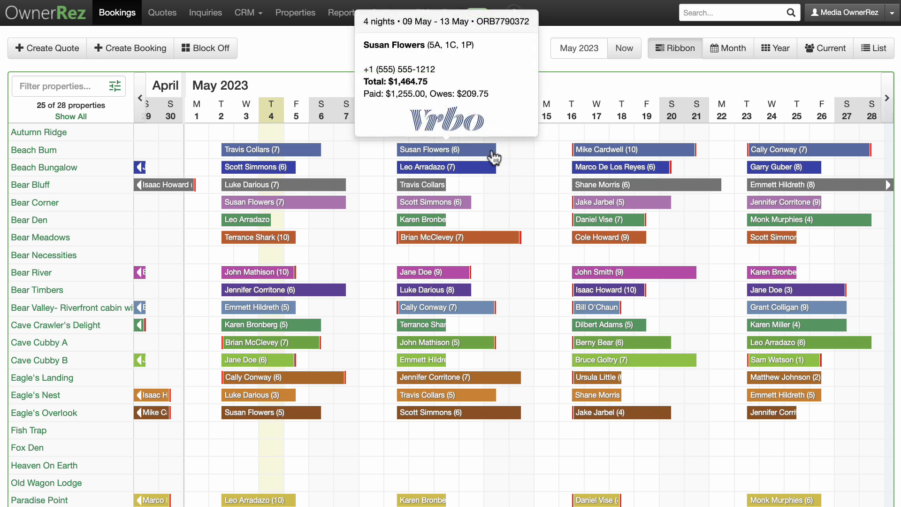
{"action": "left_click", "coordinate": [446, 150]}
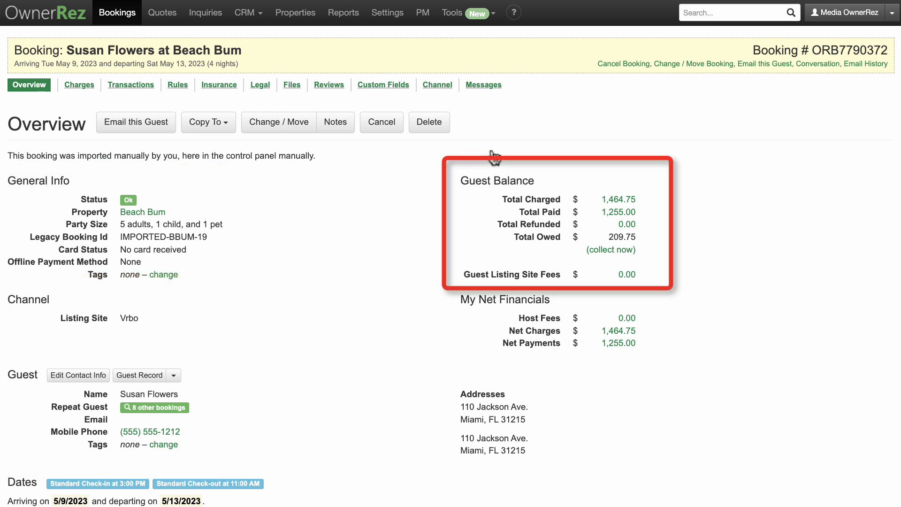
{"action": "scroll", "scroll_direction": "down", "scroll_amount": 3}
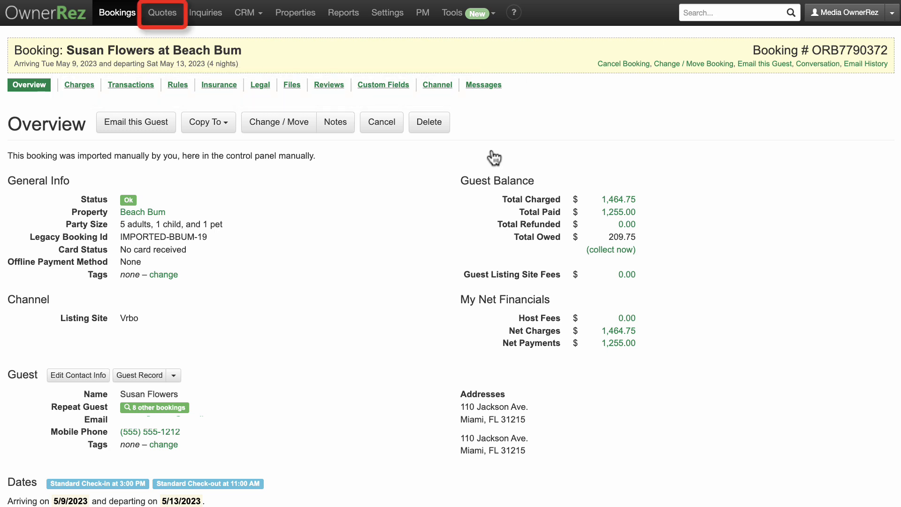
{"action": "mouse_move", "coordinate": [169, 14]}
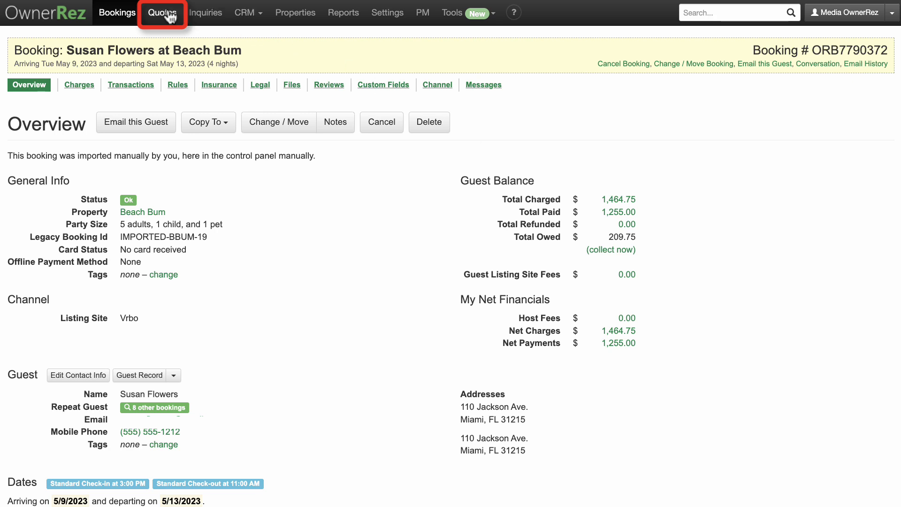
Step: Open Bear Valley quote ORQ3891641, preview its guest Payment Form, then return to Bookings
{"action": "left_click", "coordinate": [163, 13]}
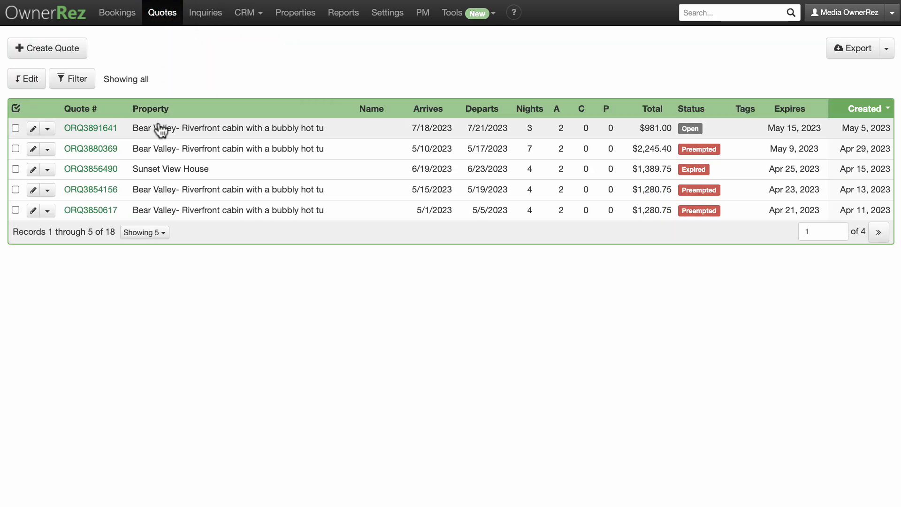
{"action": "left_click", "coordinate": [90, 128]}
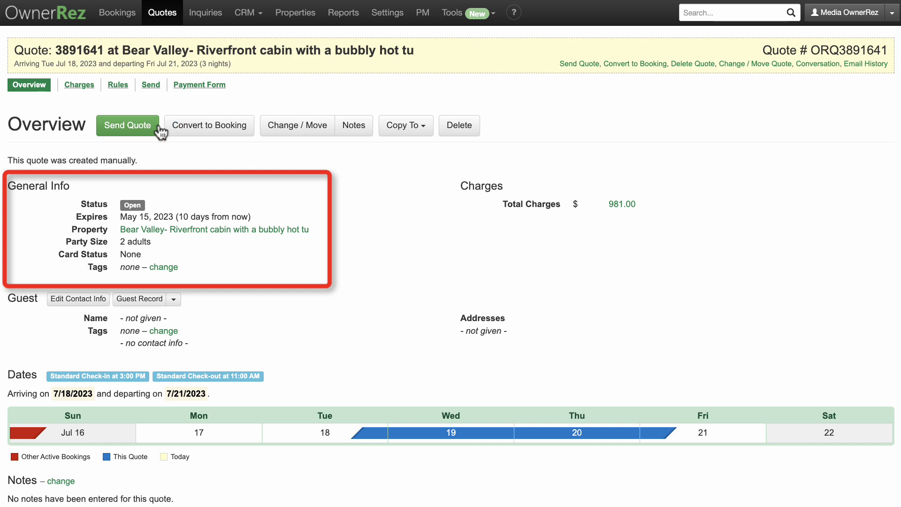
{"action": "mouse_move", "coordinate": [186, 108]}
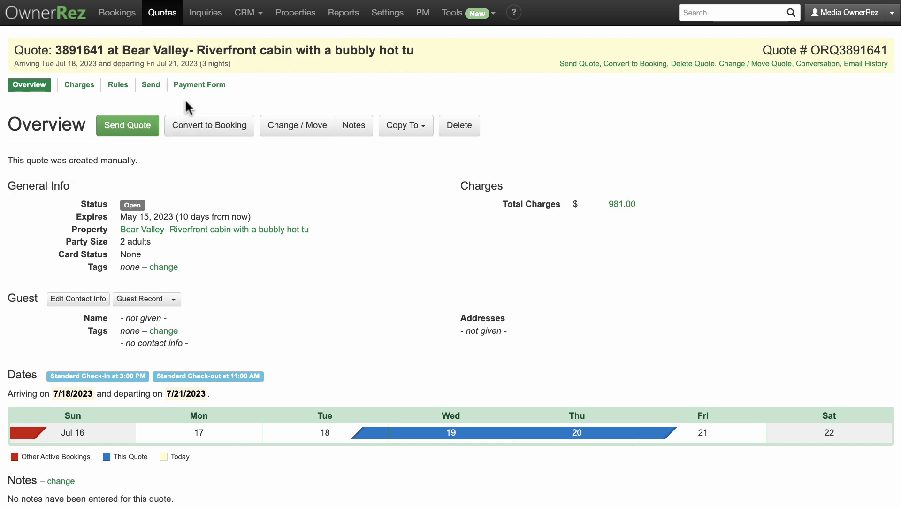
{"action": "left_click", "coordinate": [200, 84]}
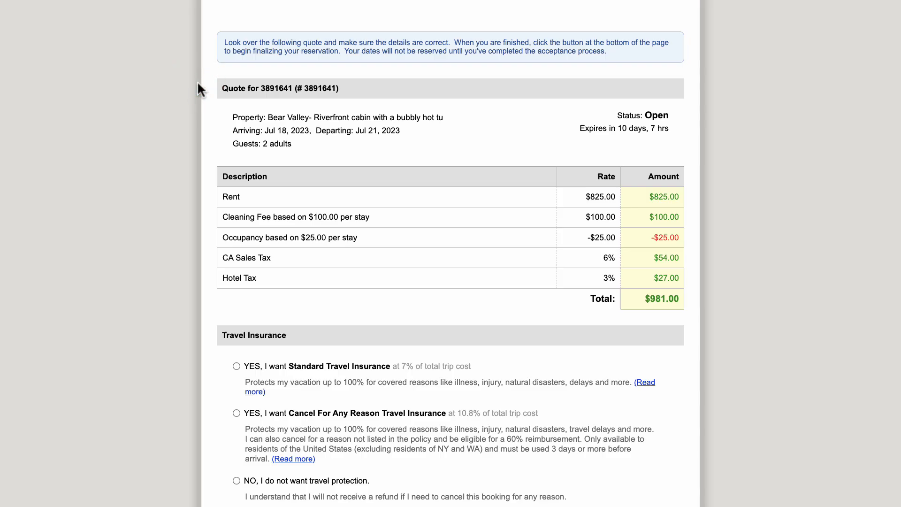
{"action": "scroll", "scroll_direction": "down", "scroll_amount": 3}
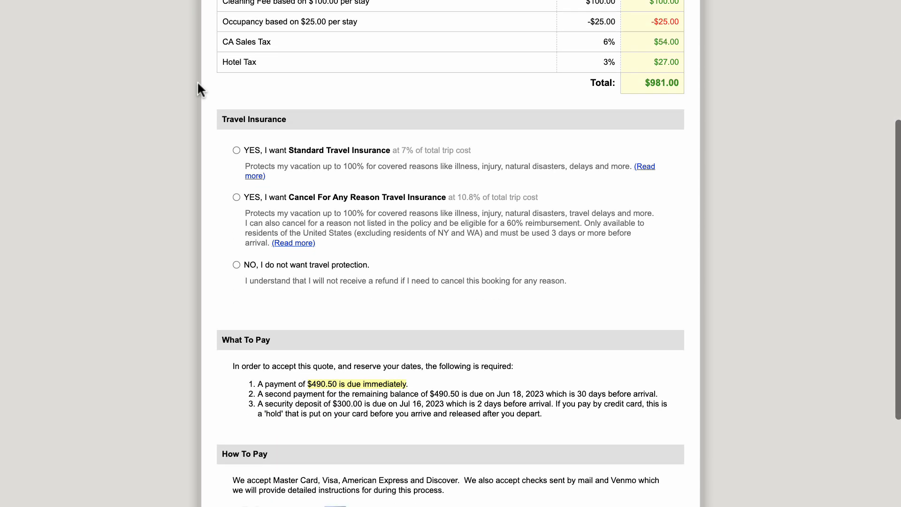
{"action": "left_click", "coordinate": [236, 125]}
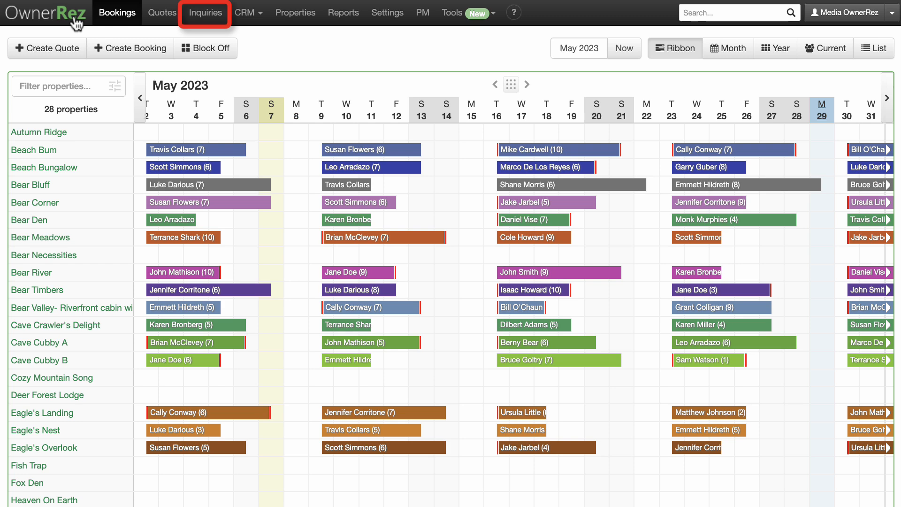
{"action": "left_click", "coordinate": [205, 12]}
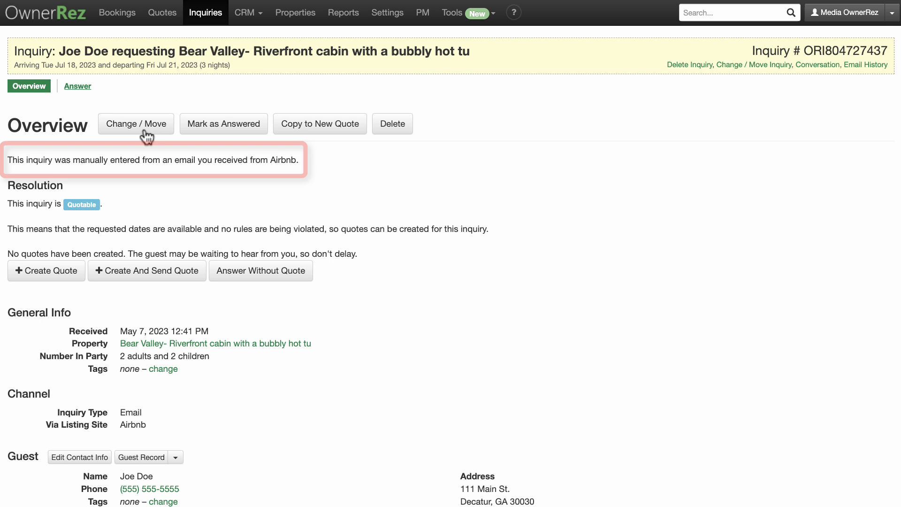
{"action": "scroll", "scroll_direction": "down", "scroll_amount": 3}
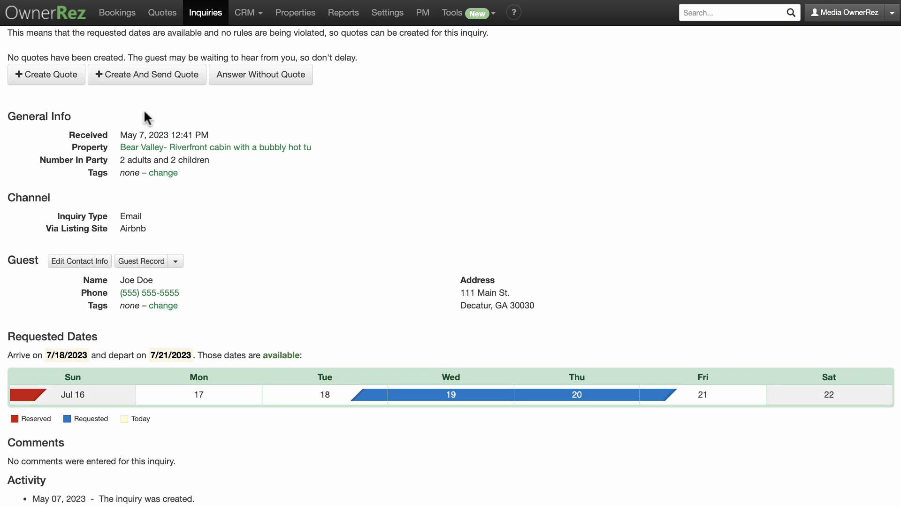
{"action": "left_click", "coordinate": [261, 75]}
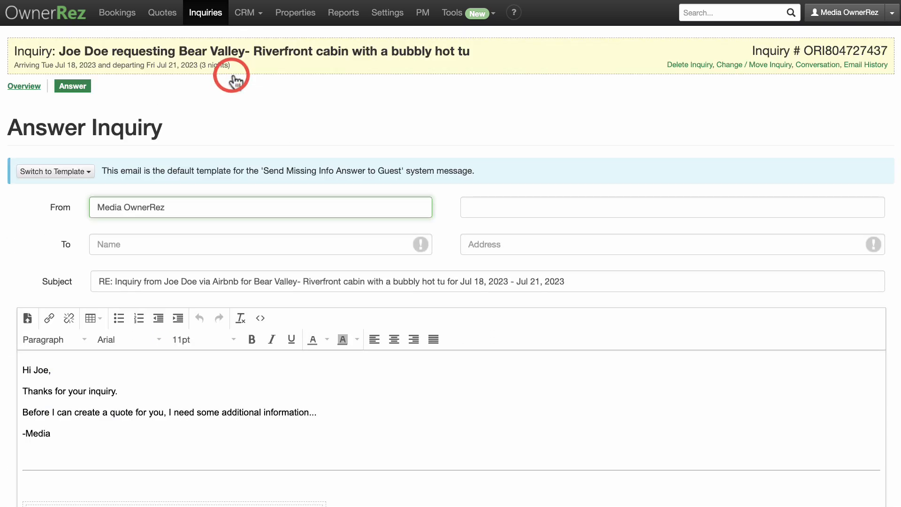
{"action": "left_click", "coordinate": [117, 13]}
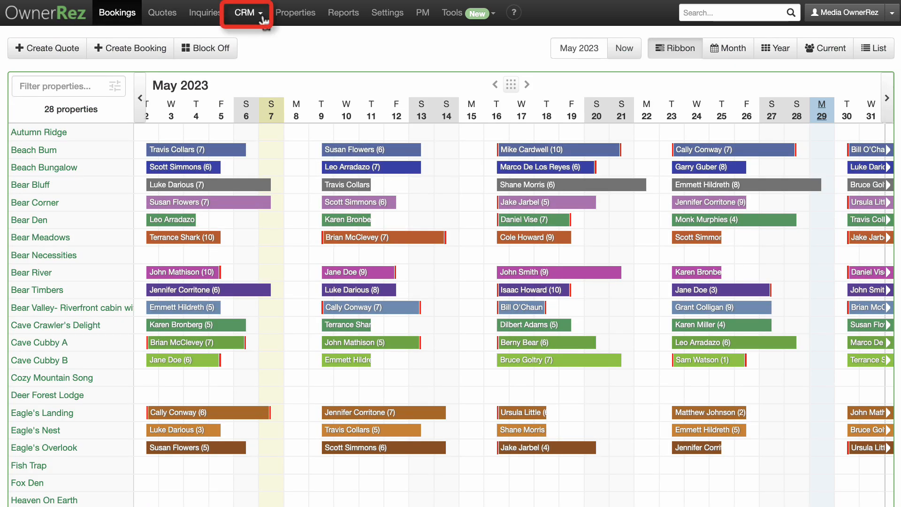
{"action": "mouse_move", "coordinate": [266, 34]}
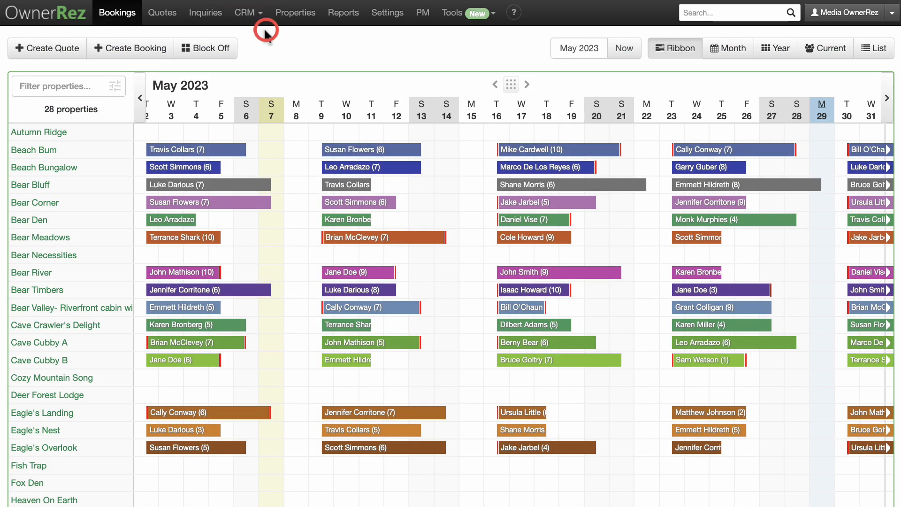
Step: Open a guest's conversation history, then filter the contacts list to first name John
{"action": "left_click", "coordinate": [245, 13]}
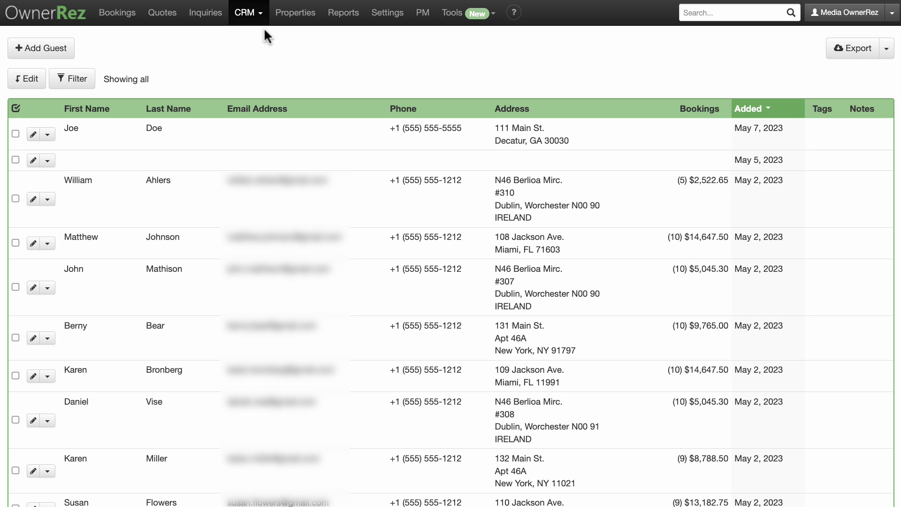
{"action": "left_click", "coordinate": [40, 48]}
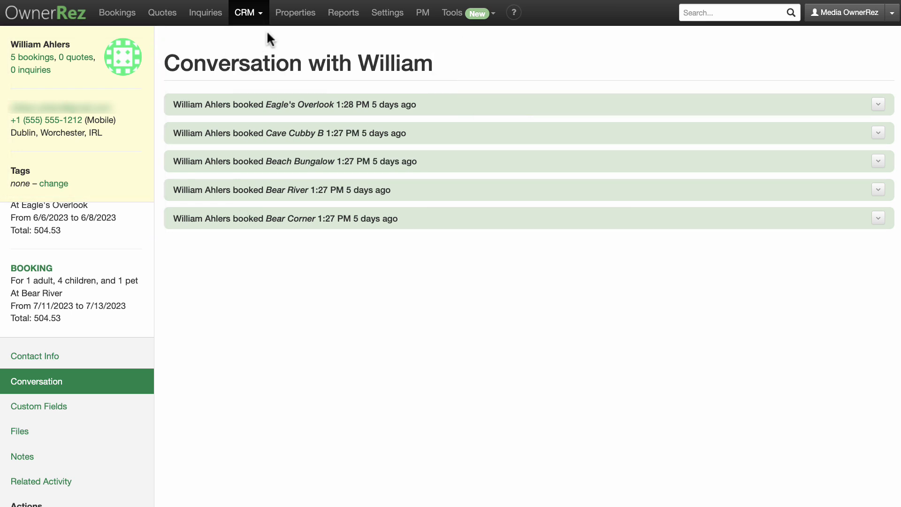
{"action": "left_click", "coordinate": [75, 79]}
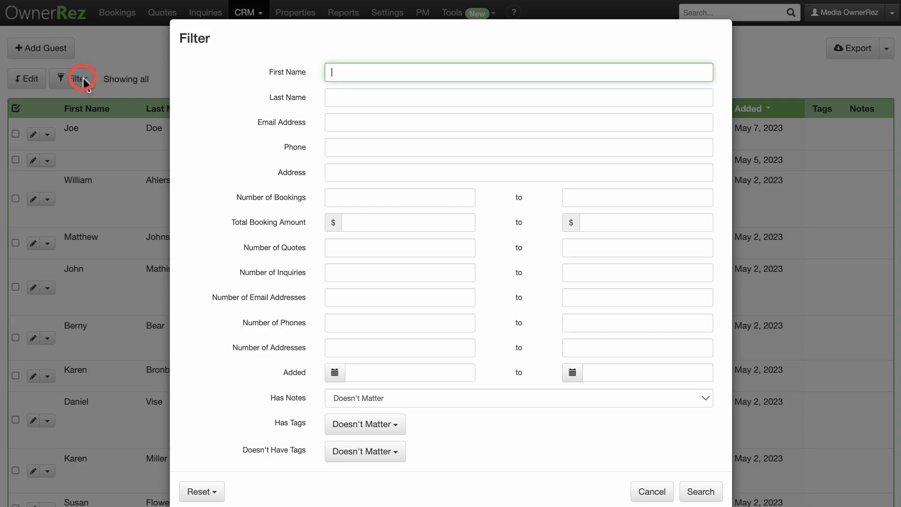
{"action": "type", "text": "John"}
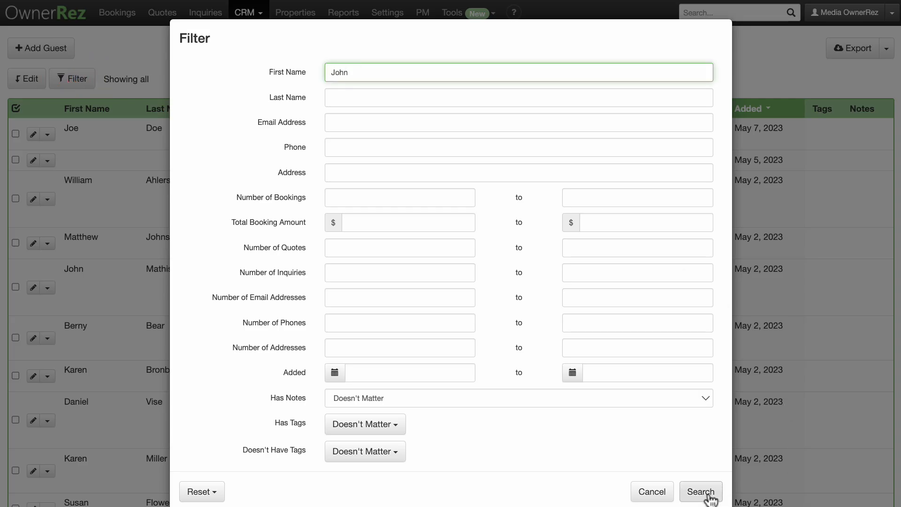
{"action": "left_click", "coordinate": [702, 492]}
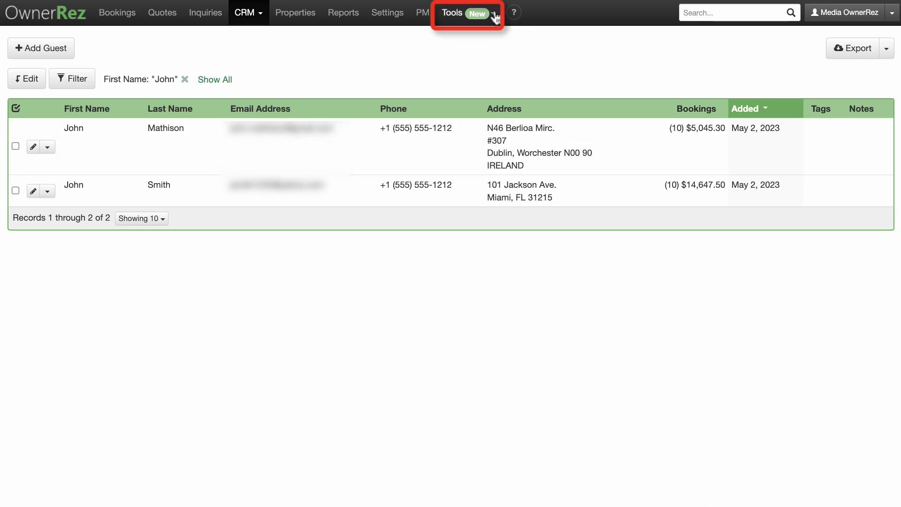
Step: Search for guest Smith with the find-or-create guest tool to list John Smith's bookings
{"action": "left_click", "coordinate": [451, 13]}
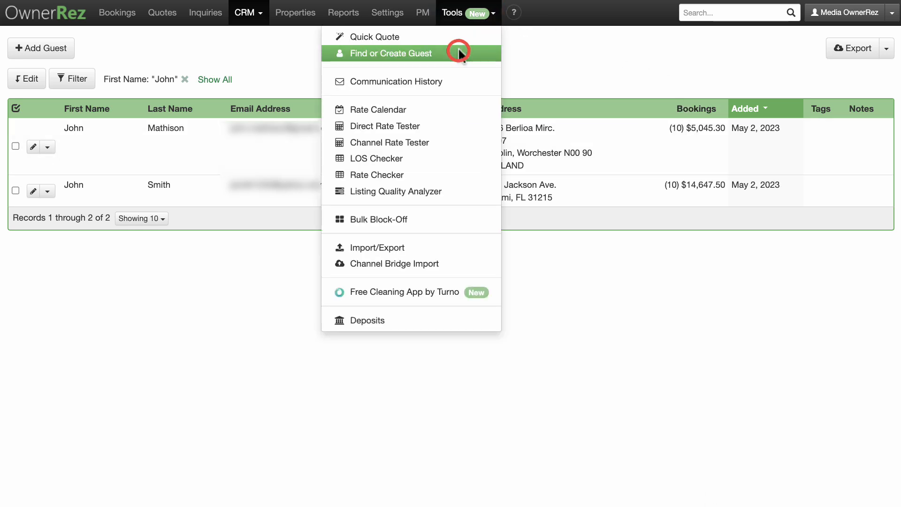
{"action": "left_click", "coordinate": [391, 53]}
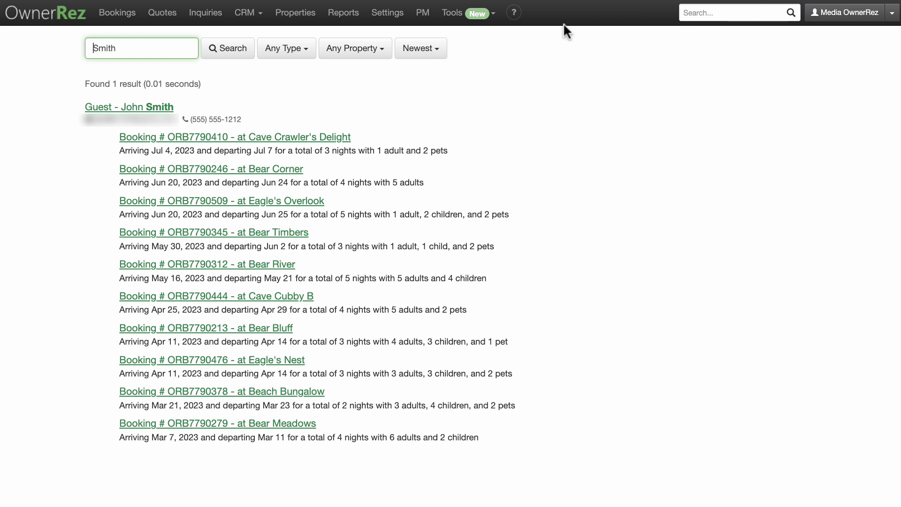
{"action": "left_click", "coordinate": [248, 13]}
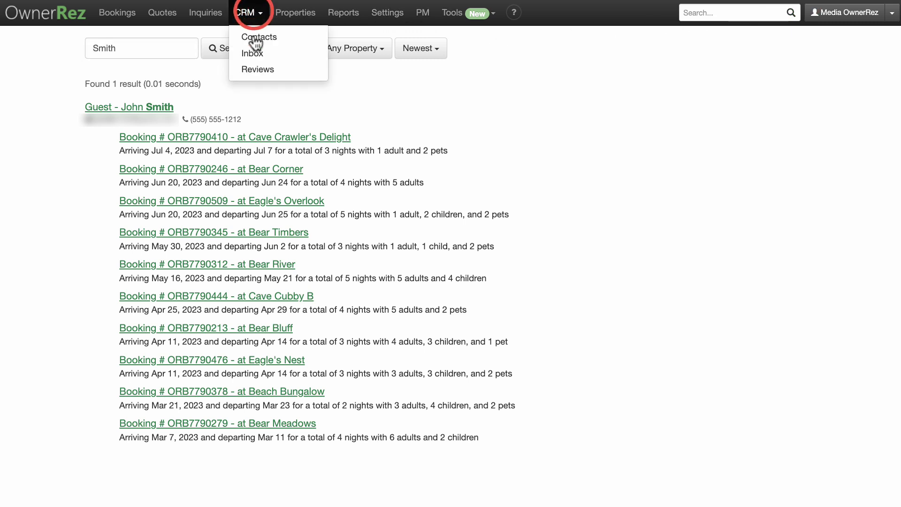
Step: Check the guest message inbox, then open the guest reviews list
{"action": "left_click", "coordinate": [252, 53]}
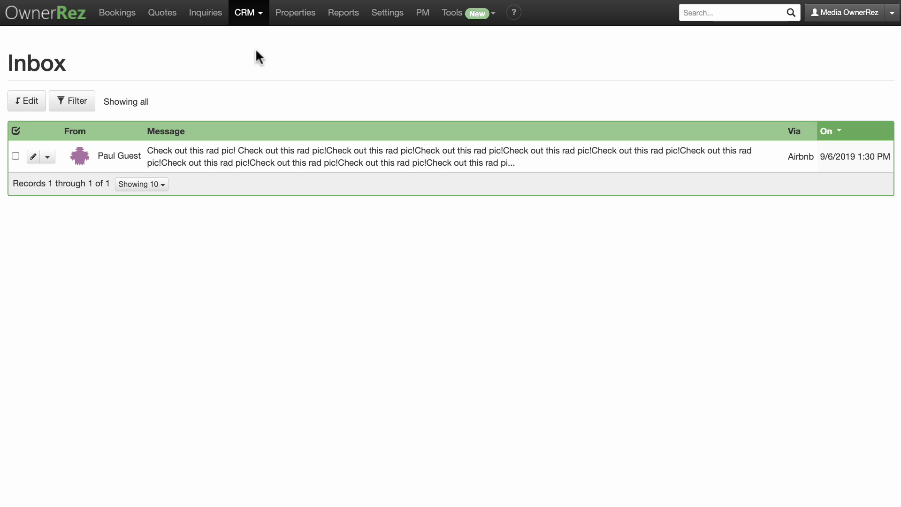
{"action": "left_click", "coordinate": [248, 13]}
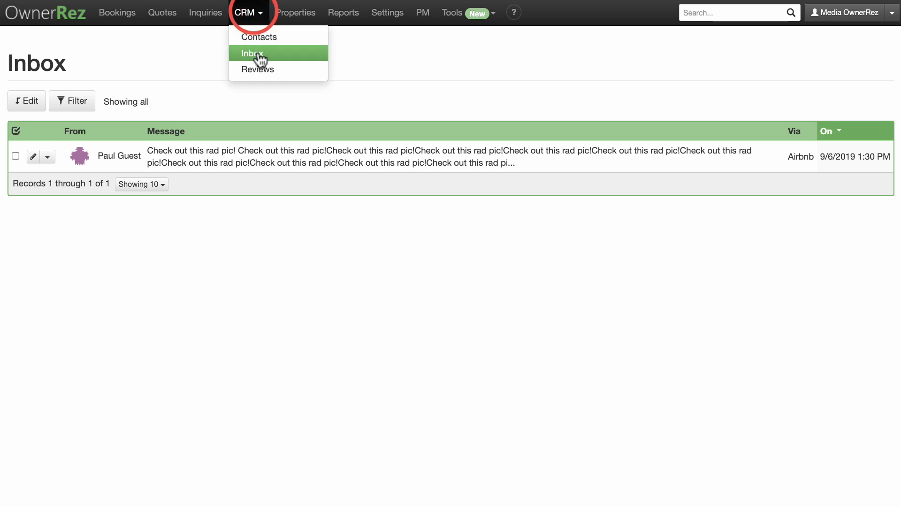
{"action": "left_click", "coordinate": [258, 69]}
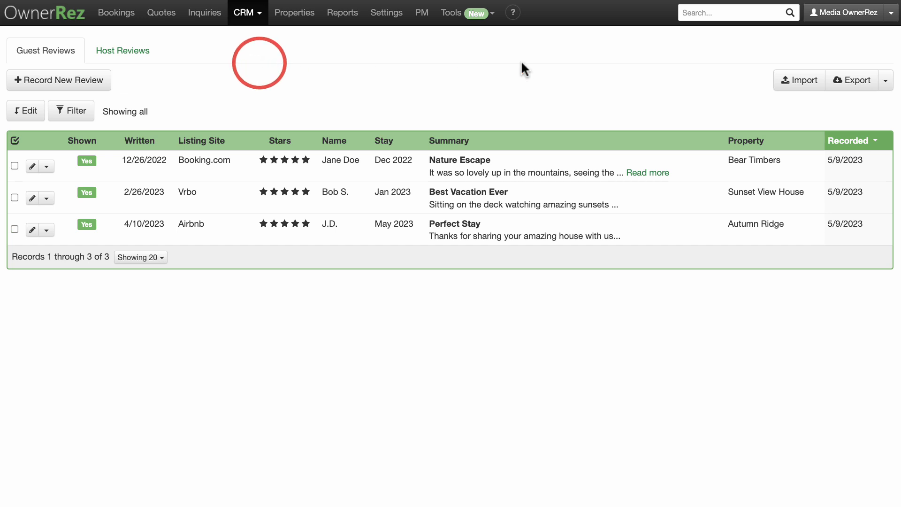
Step: Filter guest reviews to Airbnb (one review), then show the empty Host Reviews list
{"action": "left_click", "coordinate": [800, 80]}
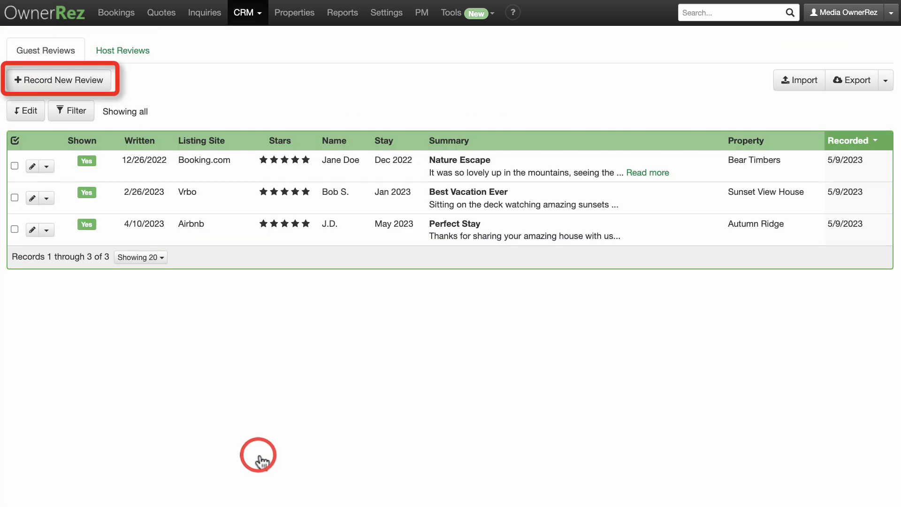
{"action": "left_click", "coordinate": [58, 80]}
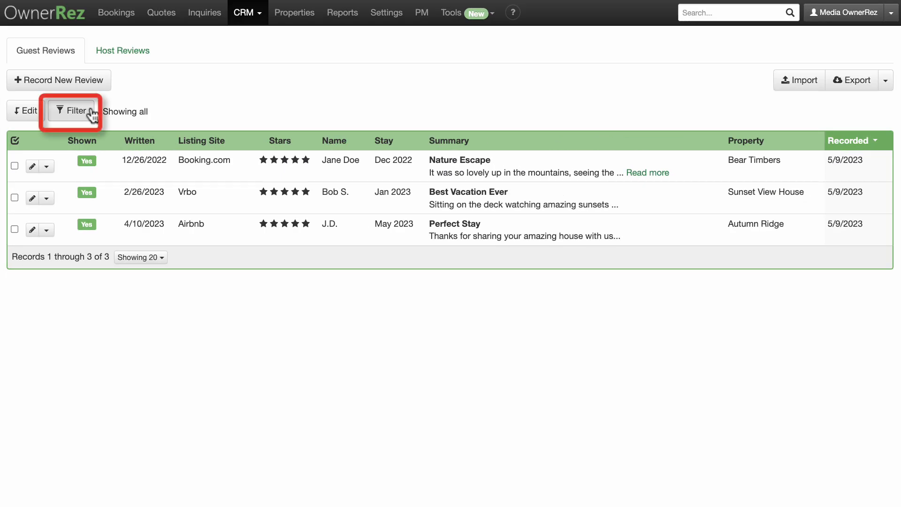
{"action": "left_click", "coordinate": [71, 112]}
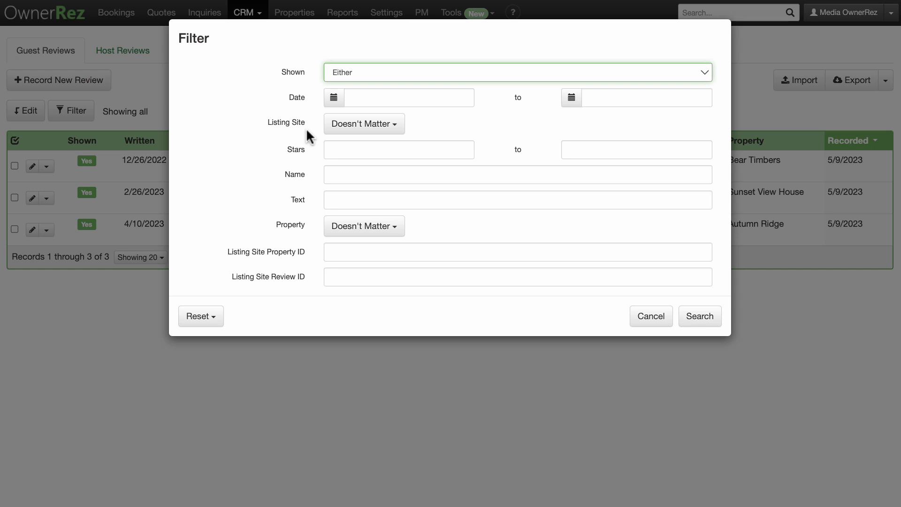
{"action": "left_click", "coordinate": [364, 124]}
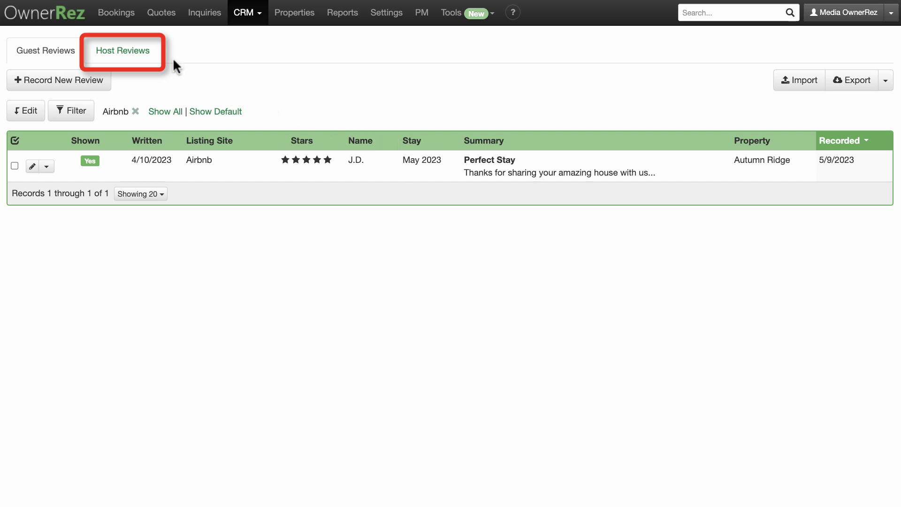
{"action": "left_click", "coordinate": [122, 51]}
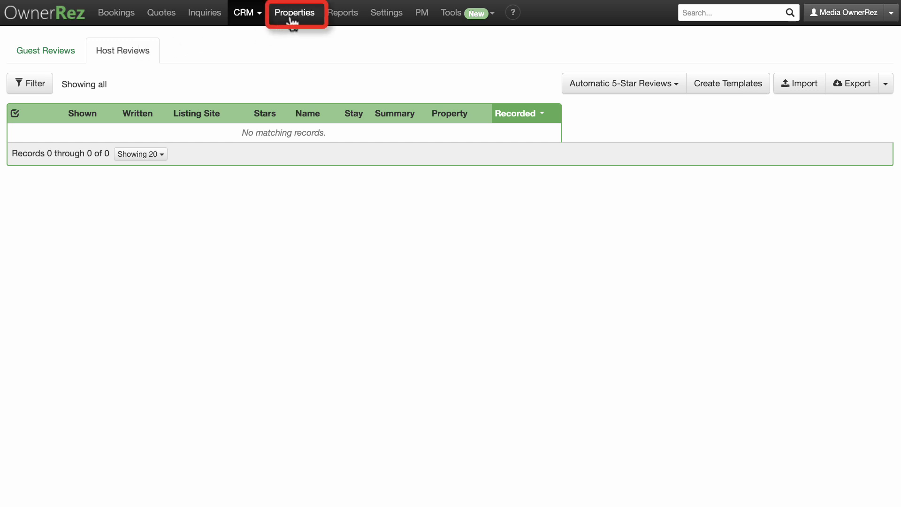
Step: Open the Bear Valley riverfront cabin and view its empty calendar imports and custom fields
{"action": "left_click", "coordinate": [295, 13]}
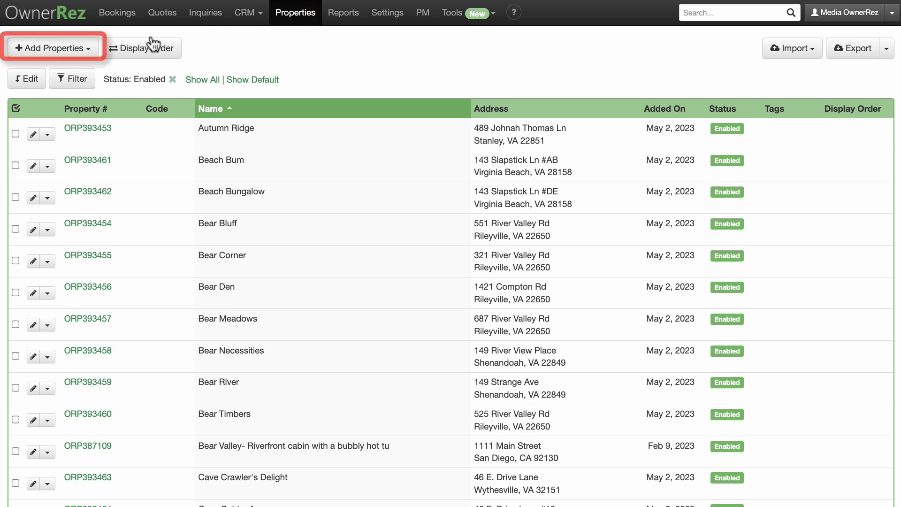
{"action": "left_click", "coordinate": [53, 48]}
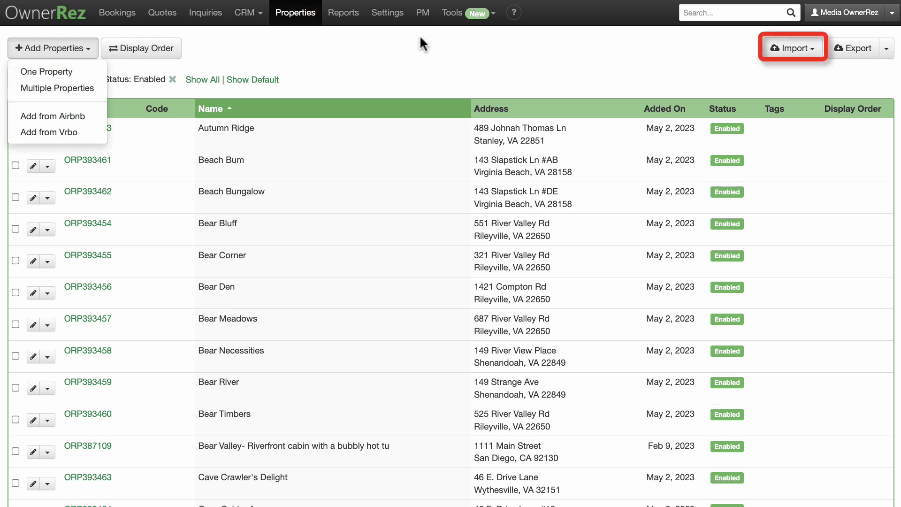
{"action": "left_click", "coordinate": [792, 48]}
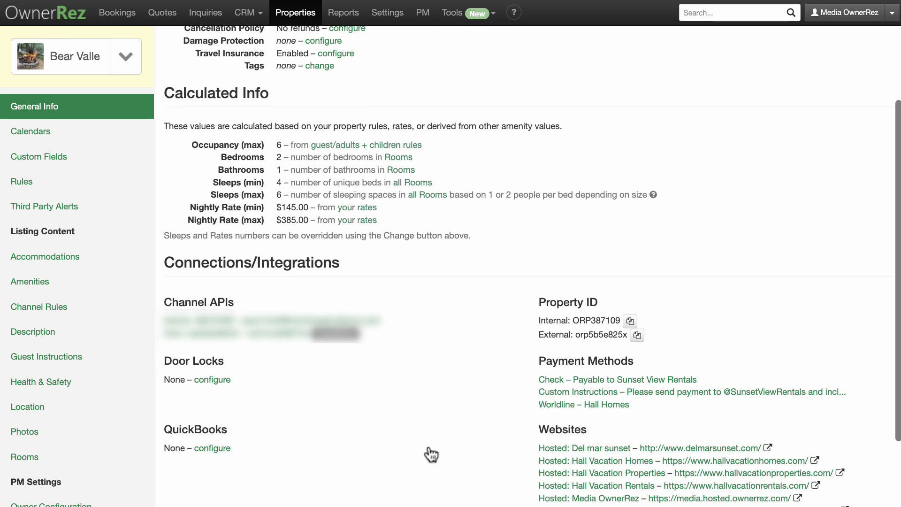
{"action": "scroll", "scroll_direction": "down", "scroll_amount": 3}
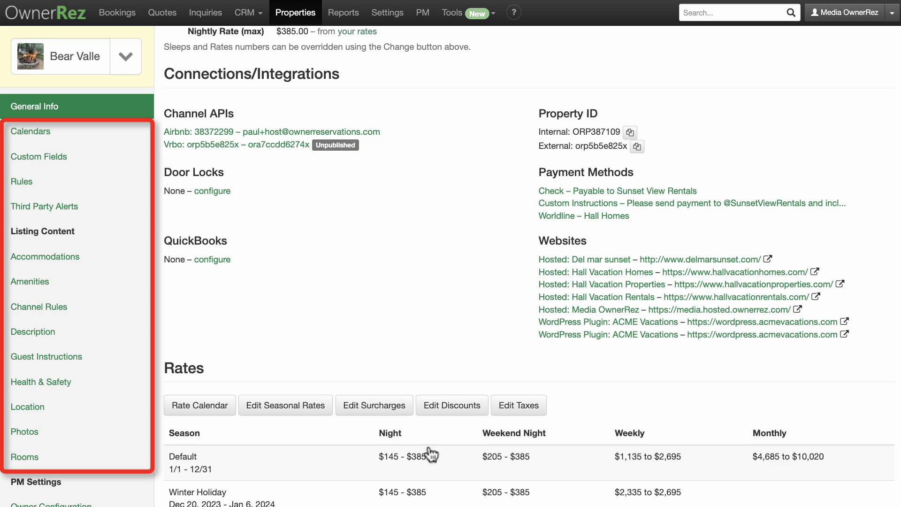
{"action": "mouse_move", "coordinate": [138, 157]}
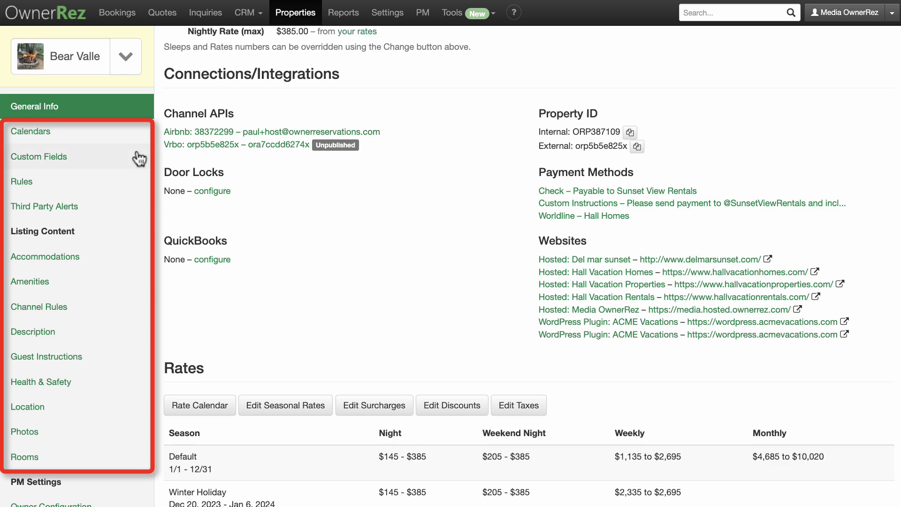
{"action": "left_click", "coordinate": [30, 131]}
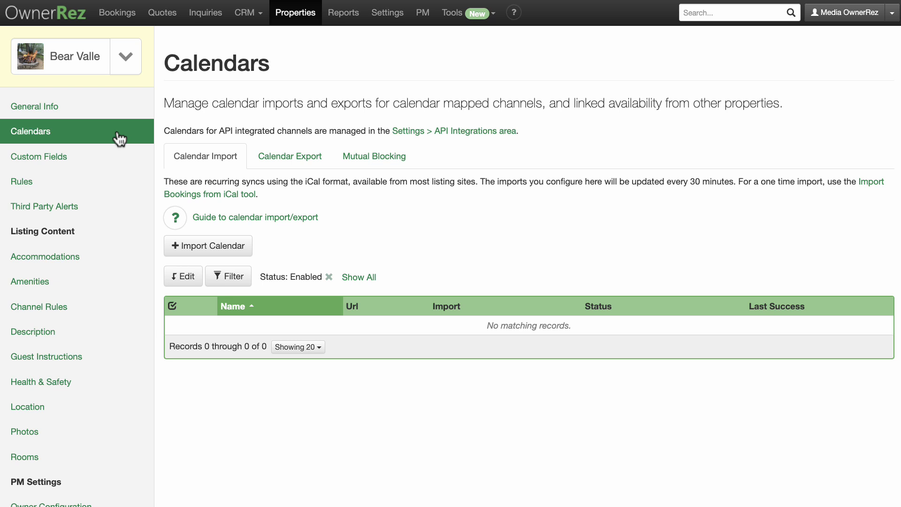
{"action": "left_click", "coordinate": [38, 157]}
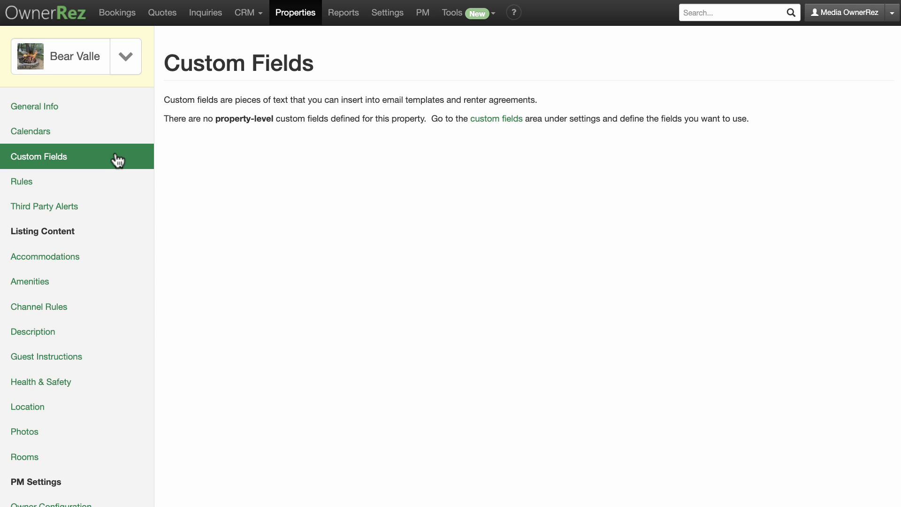
Step: Scroll through Bear Valley's booking rules for payments, deposits, defaults and stay restrictions
{"action": "left_click", "coordinate": [21, 181]}
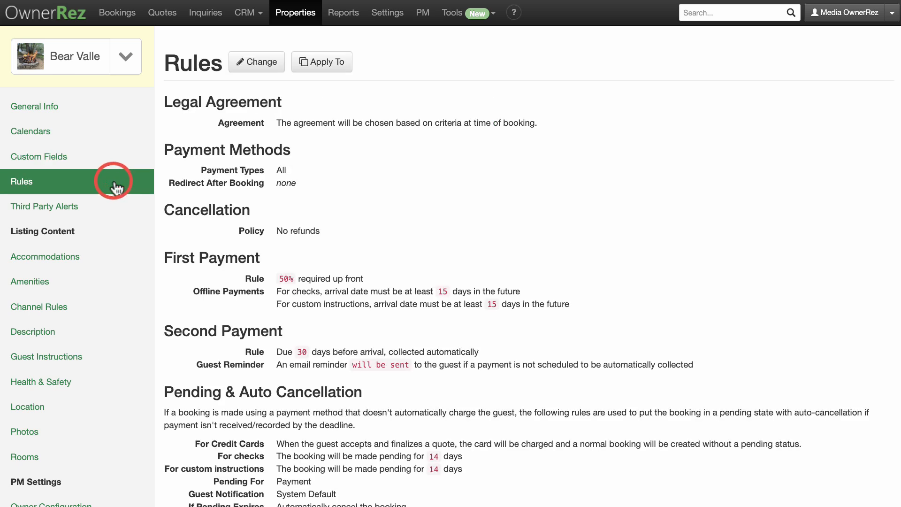
{"action": "scroll", "scroll_direction": "down", "scroll_amount": 3}
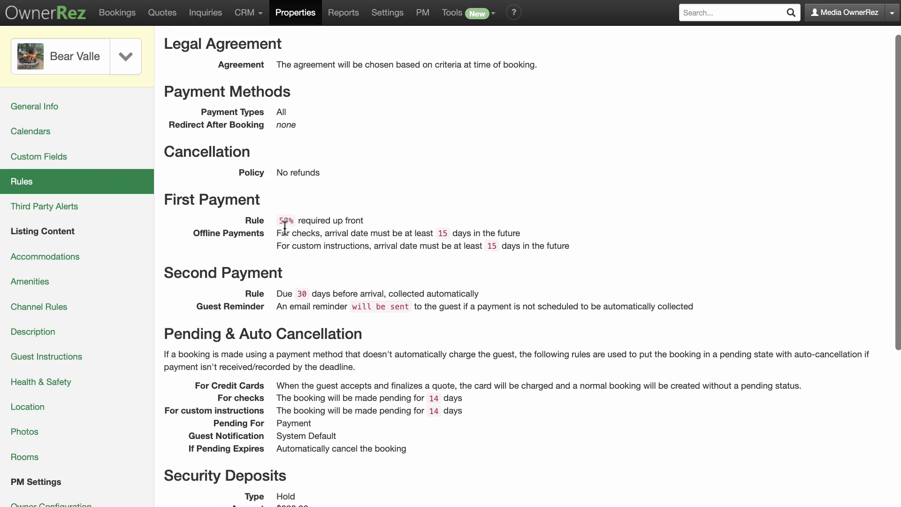
{"action": "scroll", "scroll_direction": "down", "scroll_amount": 3}
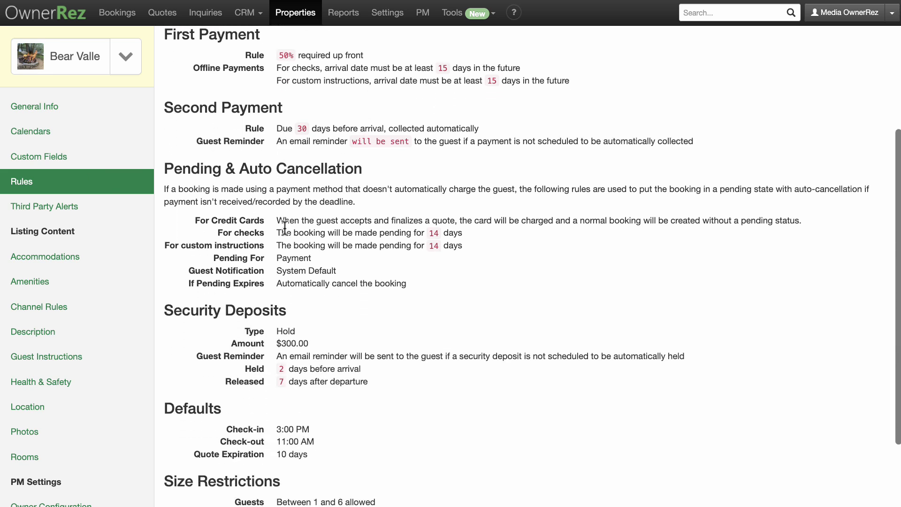
{"action": "scroll", "scroll_direction": "down", "scroll_amount": 3}
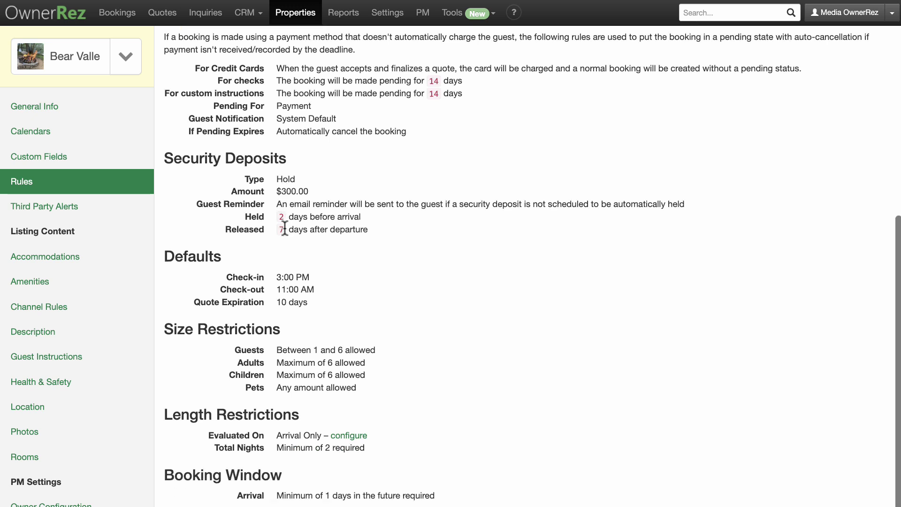
{"action": "scroll", "scroll_direction": "down", "scroll_amount": 3}
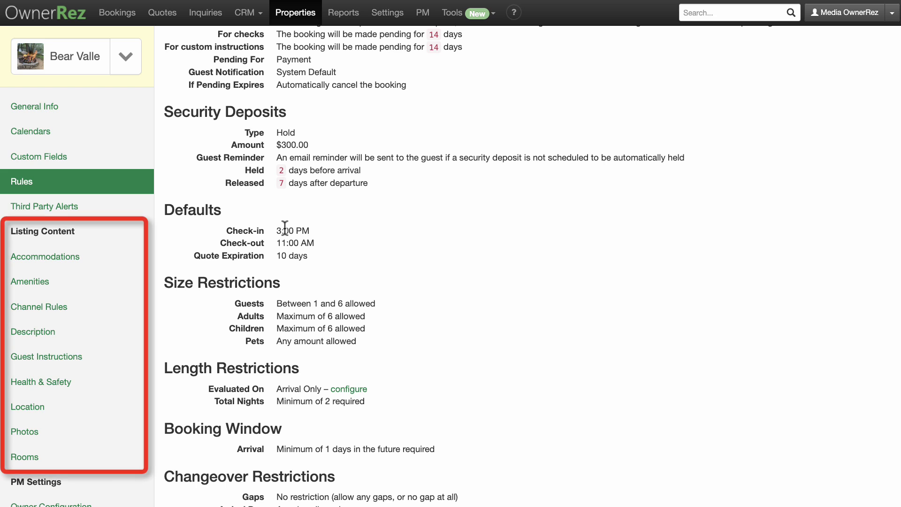
{"action": "mouse_move", "coordinate": [157, 256]}
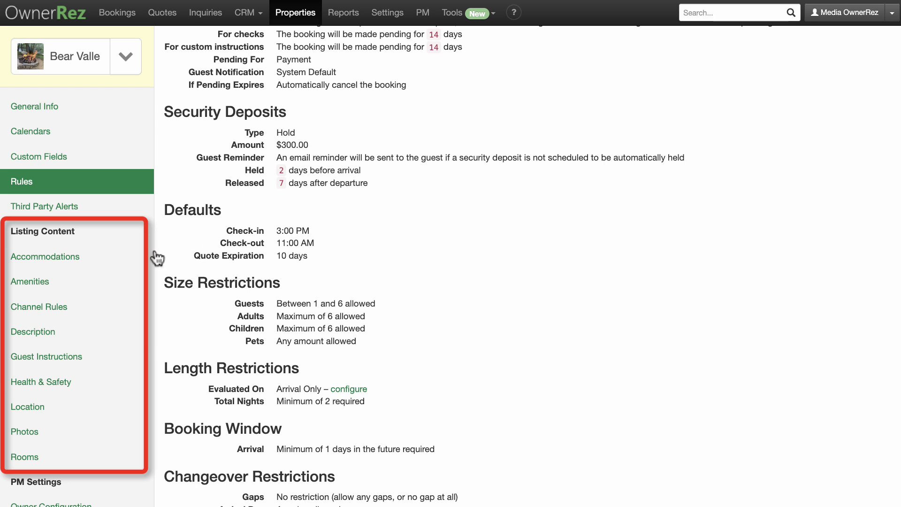
{"action": "left_click", "coordinate": [44, 256]}
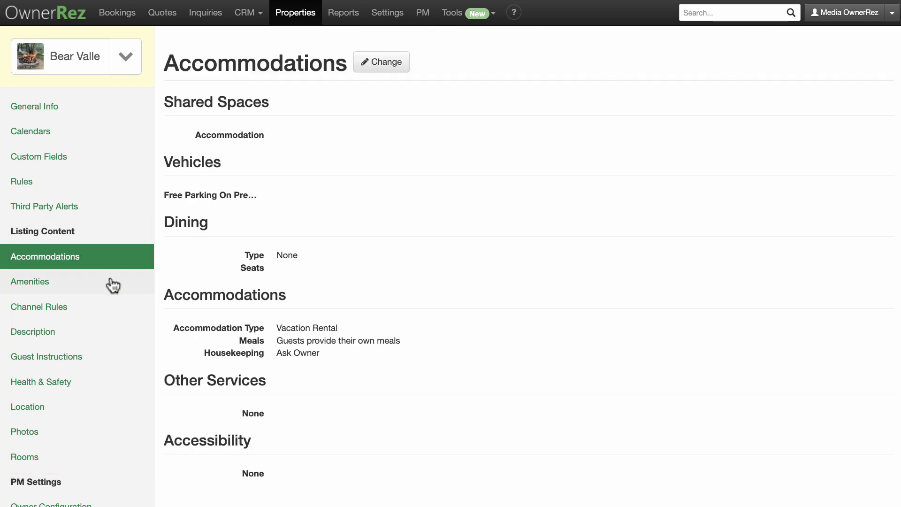
{"action": "left_click", "coordinate": [39, 307]}
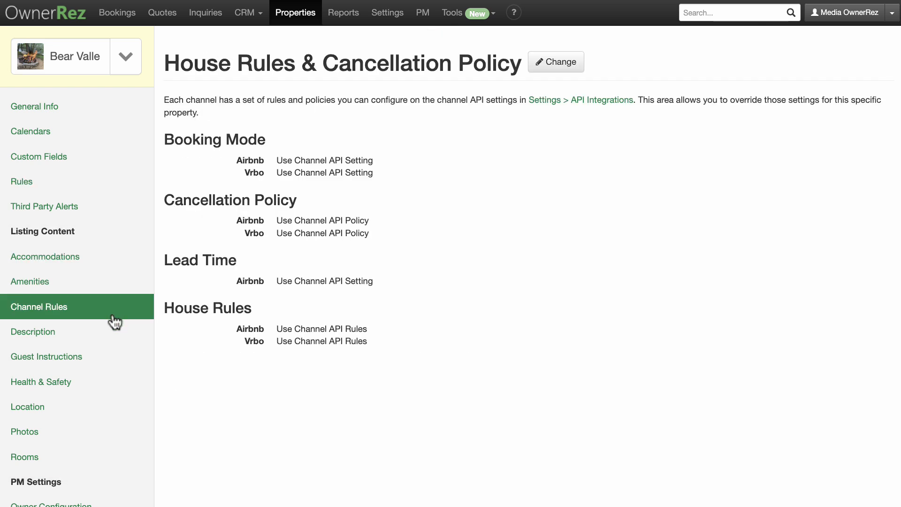
{"action": "left_click", "coordinate": [33, 331]}
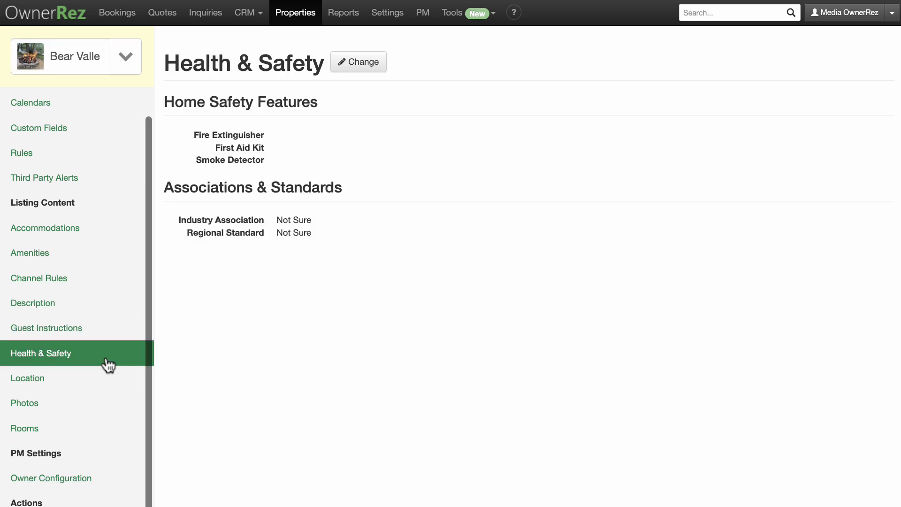
{"action": "left_click", "coordinate": [28, 378]}
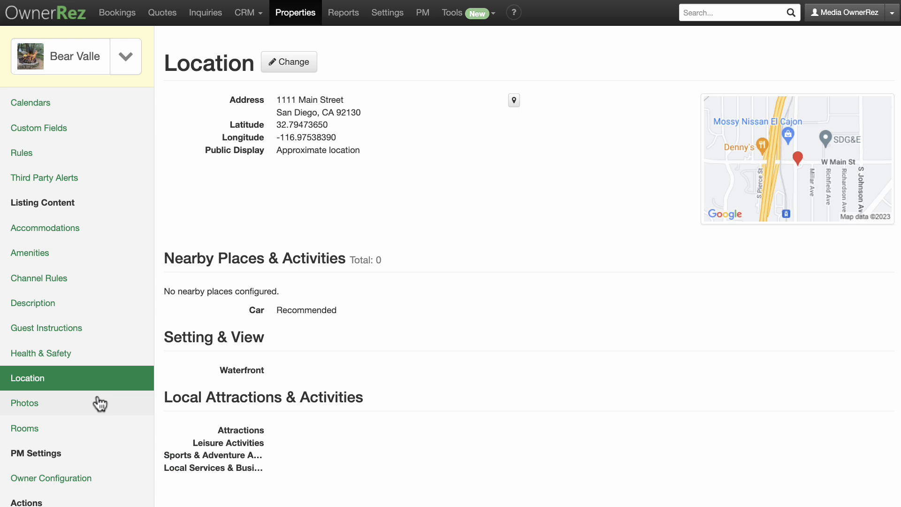
{"action": "left_click", "coordinate": [24, 428]}
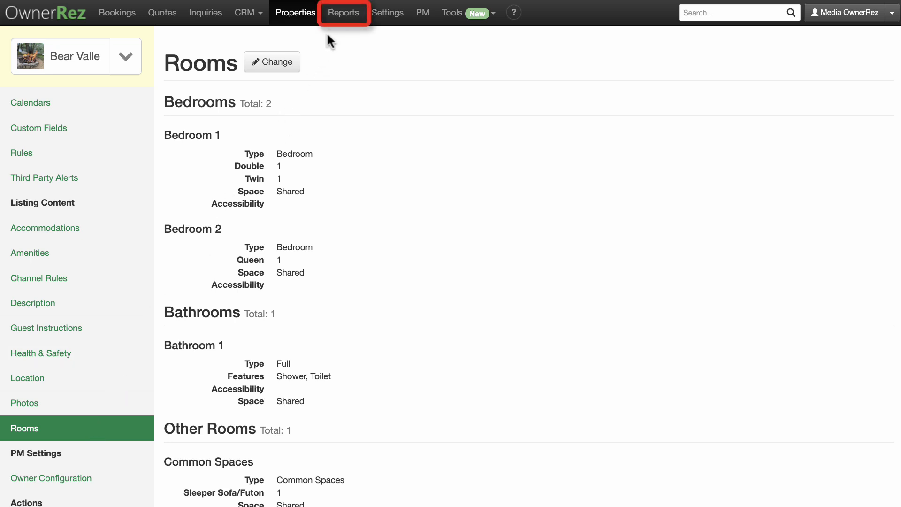
Step: Scroll the reports overview through stay, summary, detail, analysis and PM report categories
{"action": "left_click", "coordinate": [344, 13]}
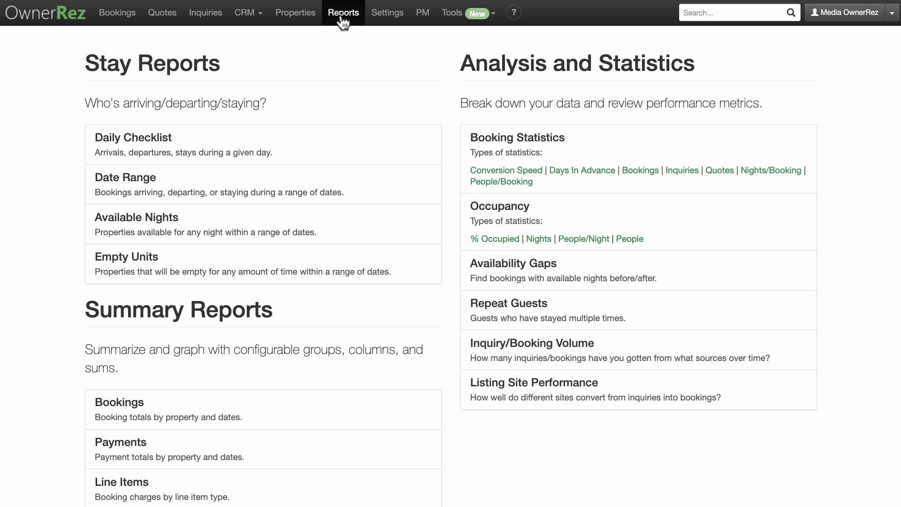
{"action": "scroll", "scroll_direction": "down", "scroll_amount": 3}
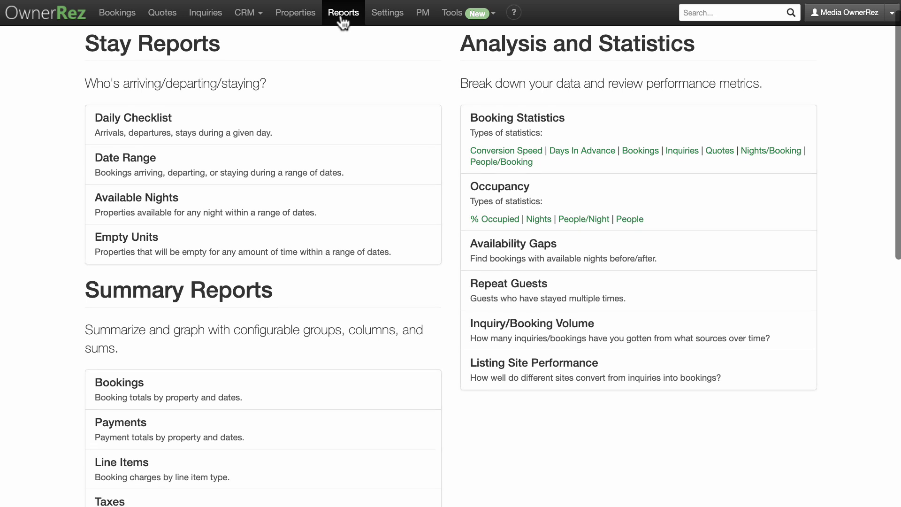
{"action": "scroll", "scroll_direction": "down", "scroll_amount": 3}
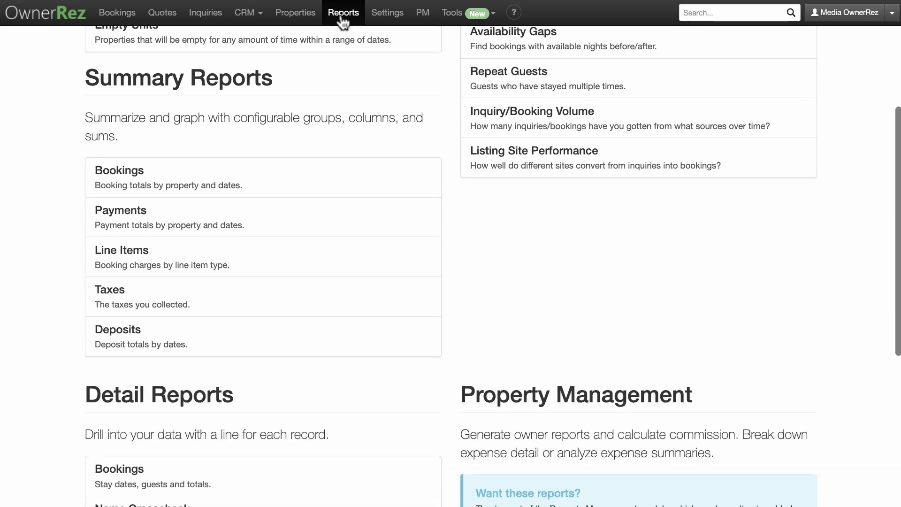
{"action": "scroll", "scroll_direction": "down", "scroll_amount": 3}
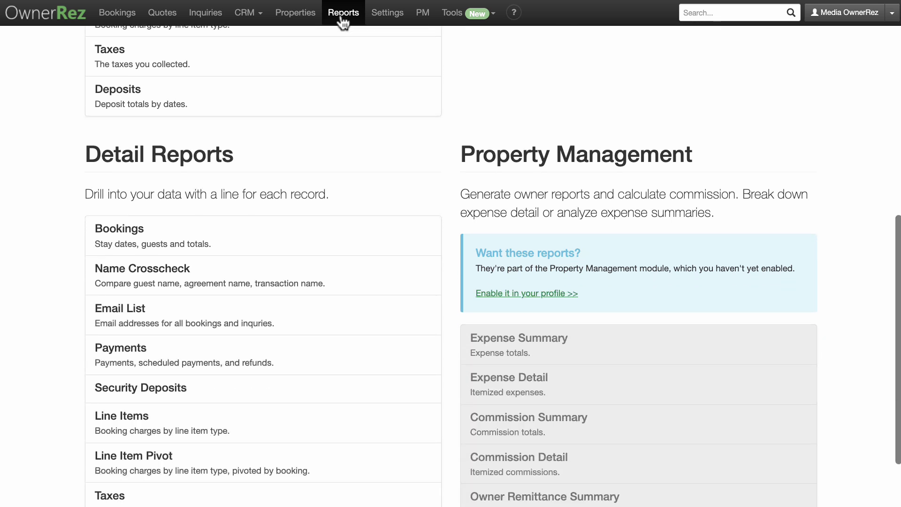
{"action": "scroll", "scroll_direction": "down", "scroll_amount": 3}
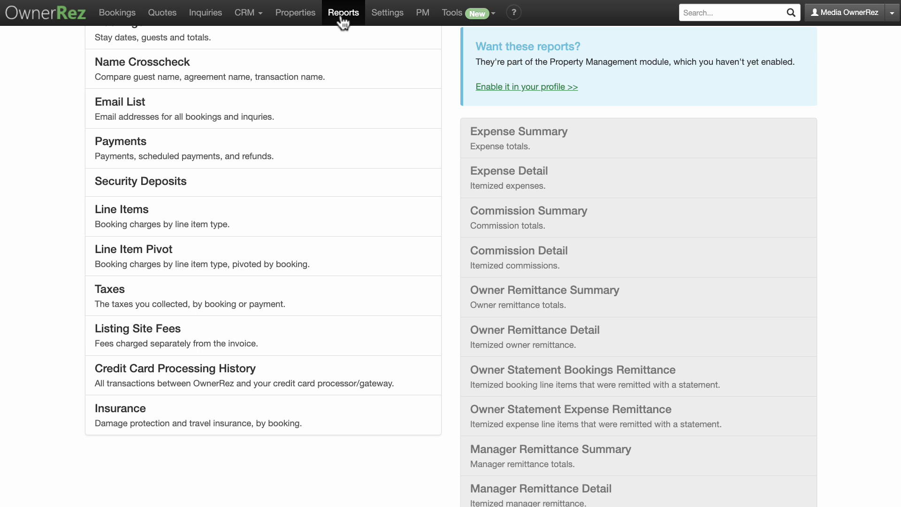
{"action": "left_click", "coordinate": [388, 12]}
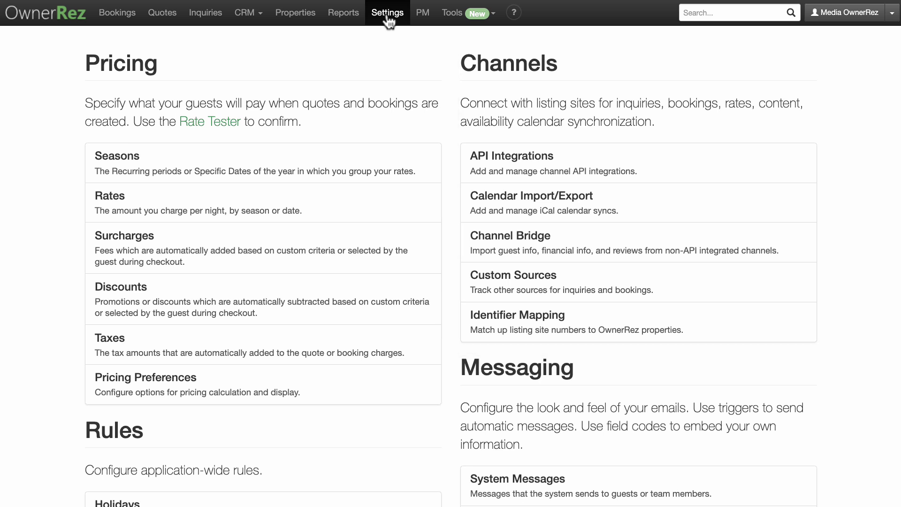
{"action": "scroll", "scroll_direction": "down", "scroll_amount": 3}
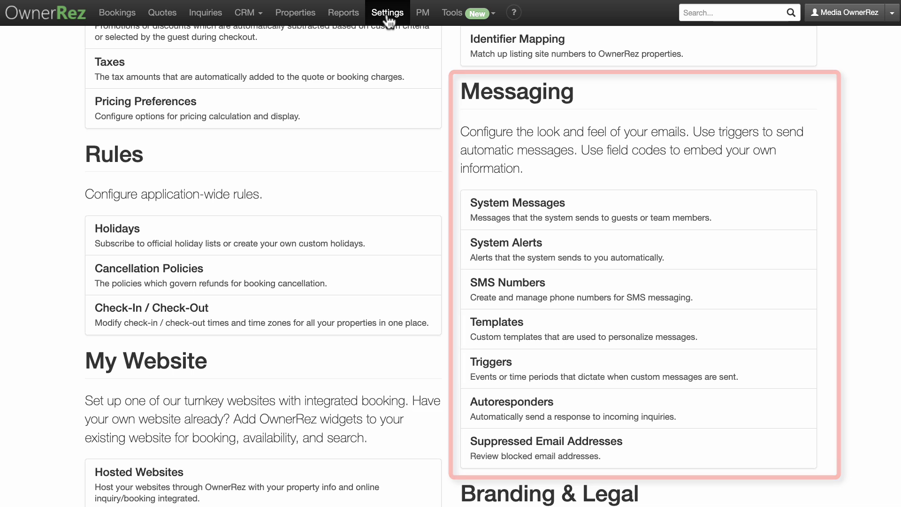
{"action": "scroll", "scroll_direction": "down", "scroll_amount": 3}
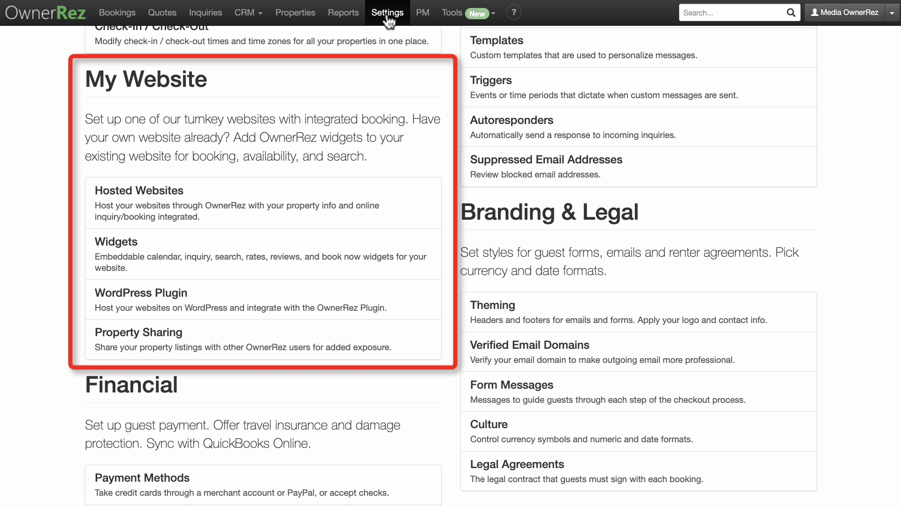
{"action": "scroll", "scroll_direction": "down", "scroll_amount": 3}
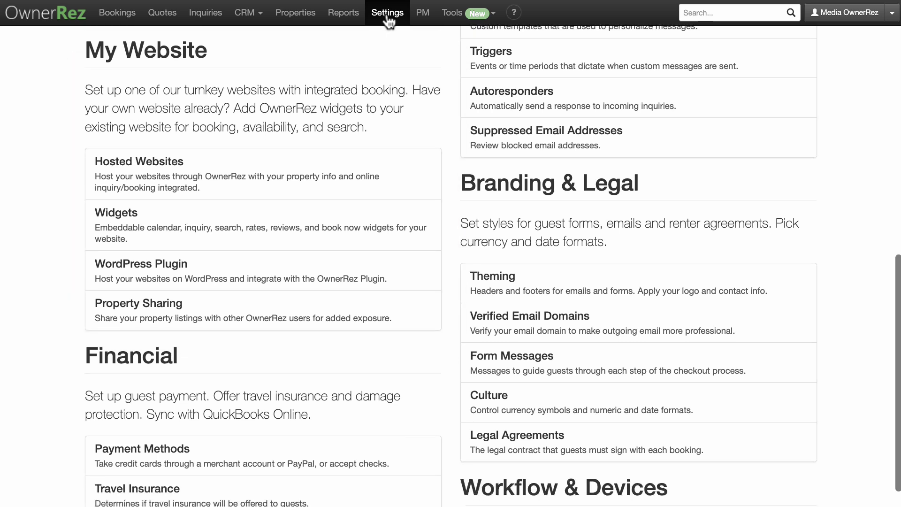
{"action": "scroll", "scroll_direction": "down", "scroll_amount": 3}
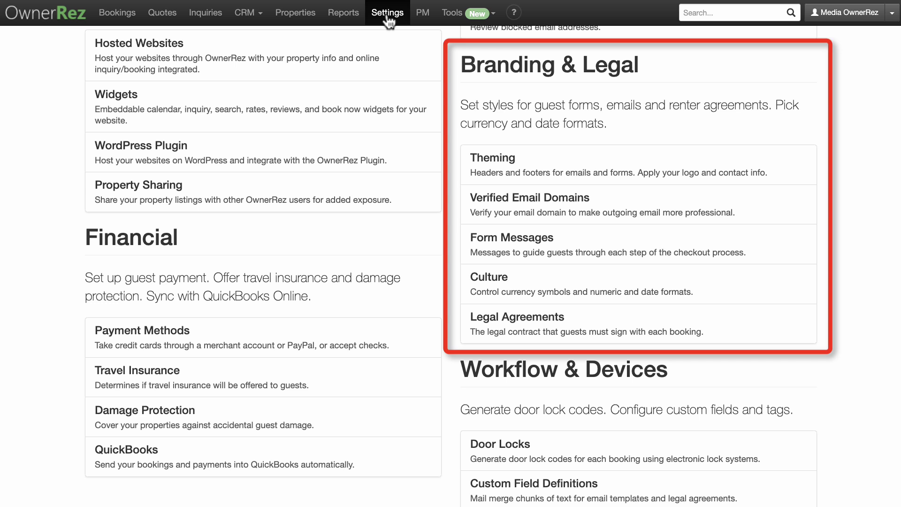
{"action": "scroll", "scroll_direction": "down", "scroll_amount": 3}
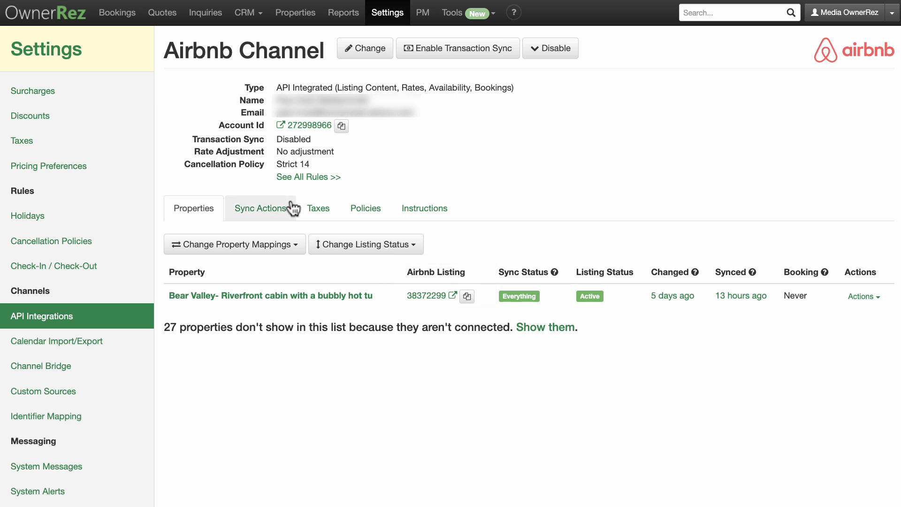
{"action": "mouse_move", "coordinate": [696, 272]}
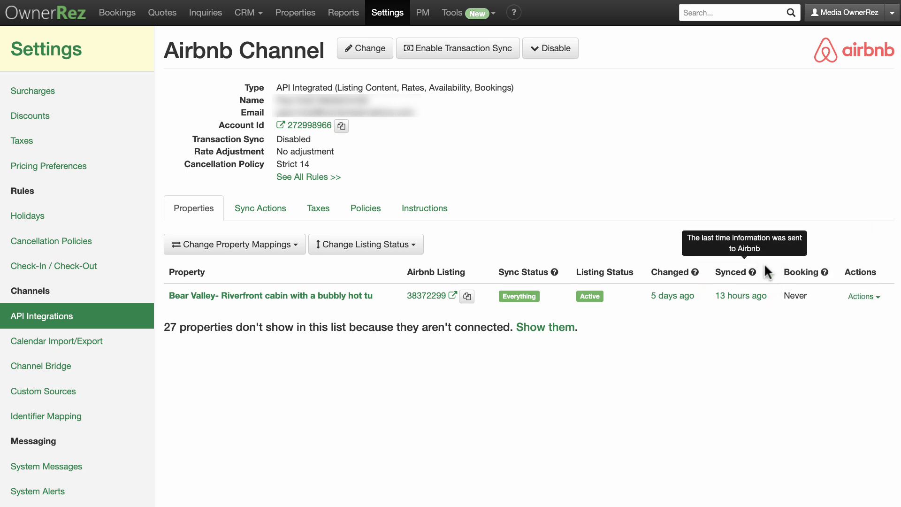
{"action": "mouse_move", "coordinate": [782, 276]}
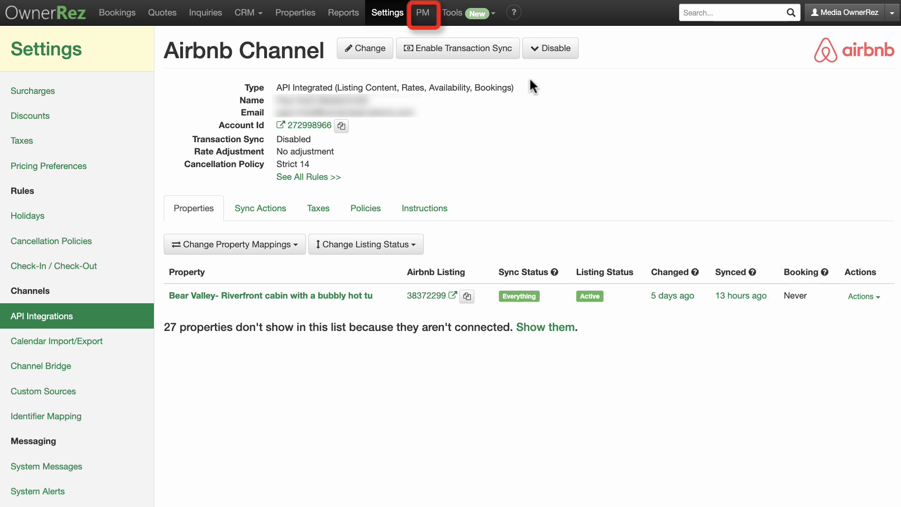
Step: Visit the PM area, then show the Tools list with quoting, rate testers and block-off options
{"action": "left_click", "coordinate": [422, 13]}
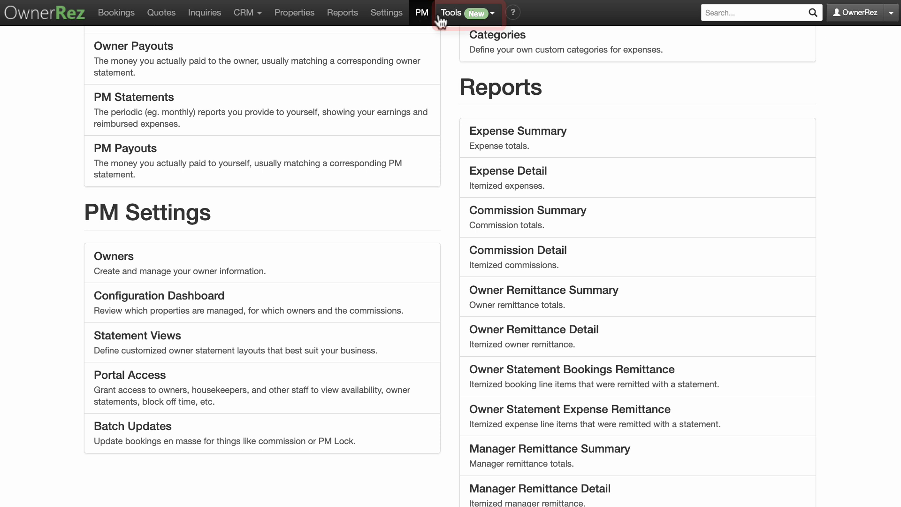
{"action": "left_click", "coordinate": [450, 14]}
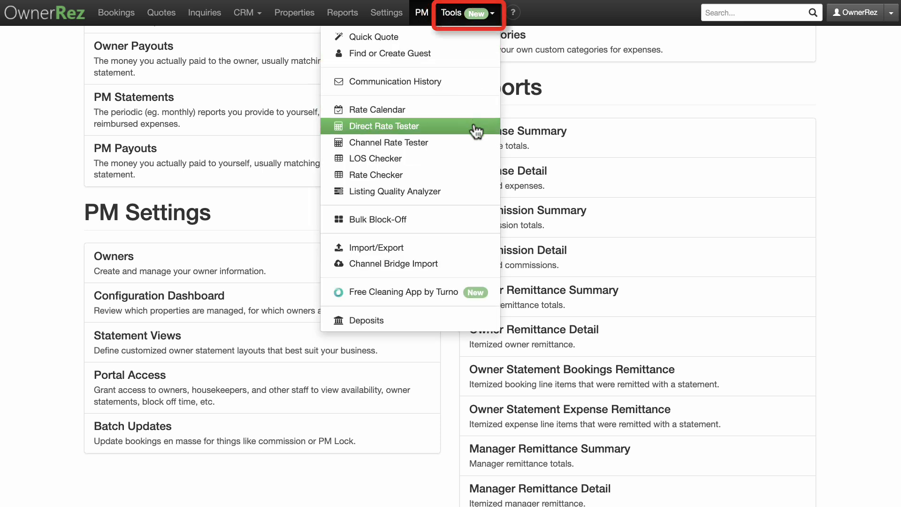
Step: Run the Listing Quality Analyzer on the Bear Valley riverfront cabin
{"action": "left_click", "coordinate": [383, 126]}
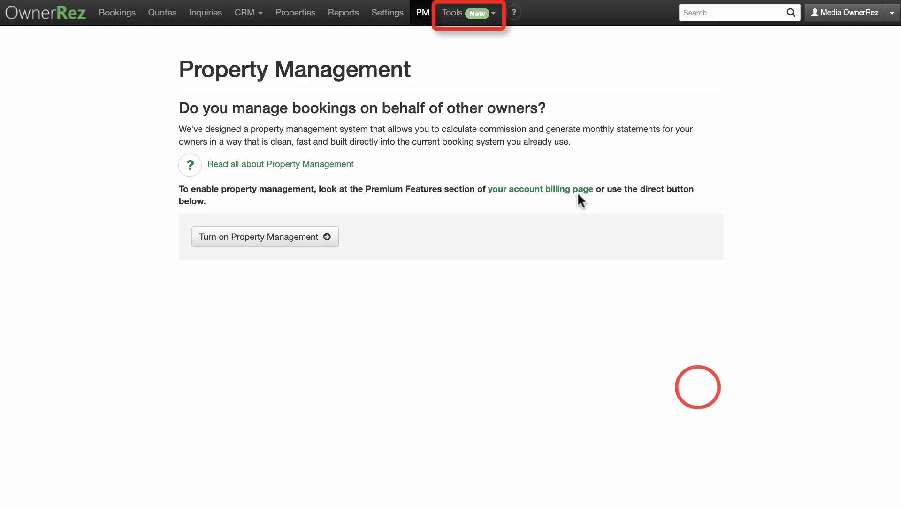
{"action": "left_click", "coordinate": [449, 13]}
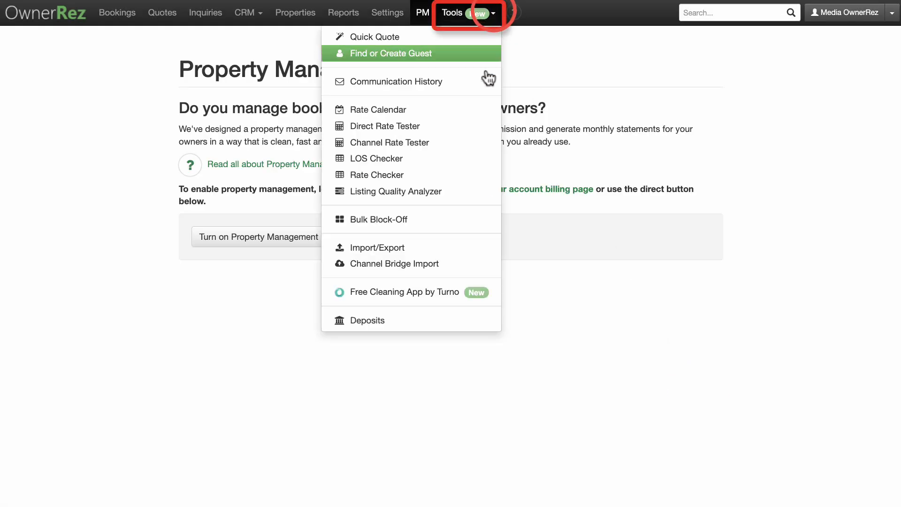
{"action": "left_click", "coordinate": [396, 191]}
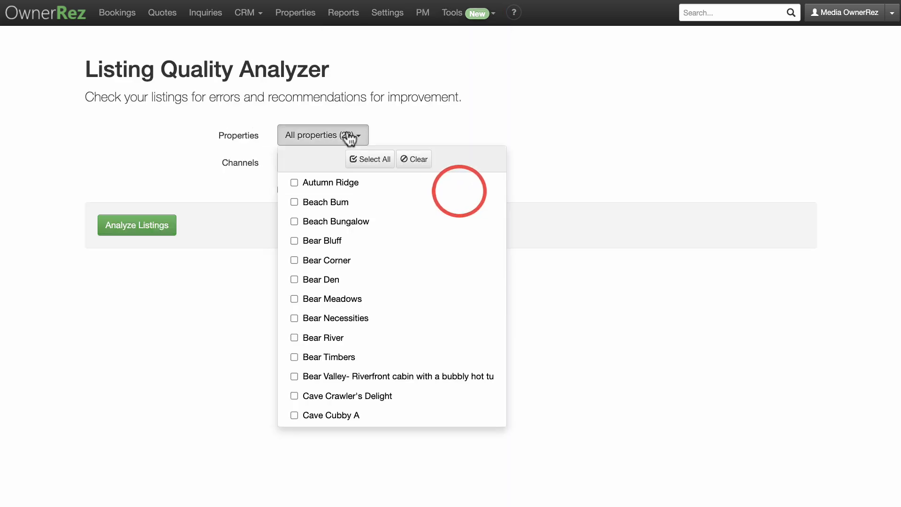
{"action": "left_click", "coordinate": [294, 376]}
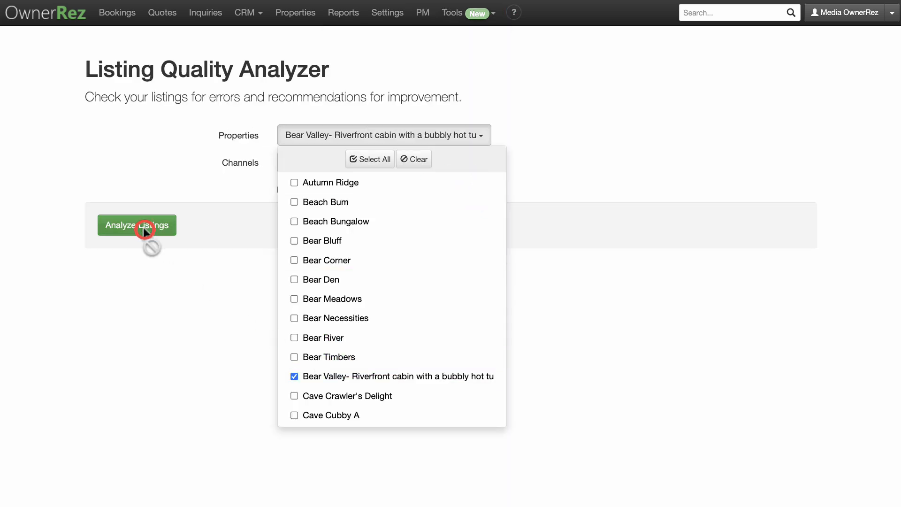
{"action": "left_click", "coordinate": [137, 225]}
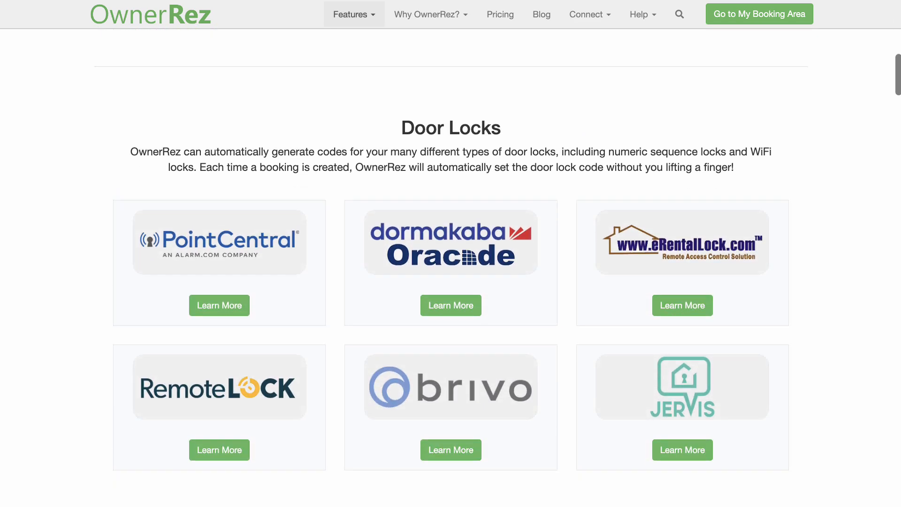
Step: Scroll the features page through integrations, business intelligence and reporting down to customer reviews
{"action": "scroll", "scroll_direction": "down", "scroll_amount": 3}
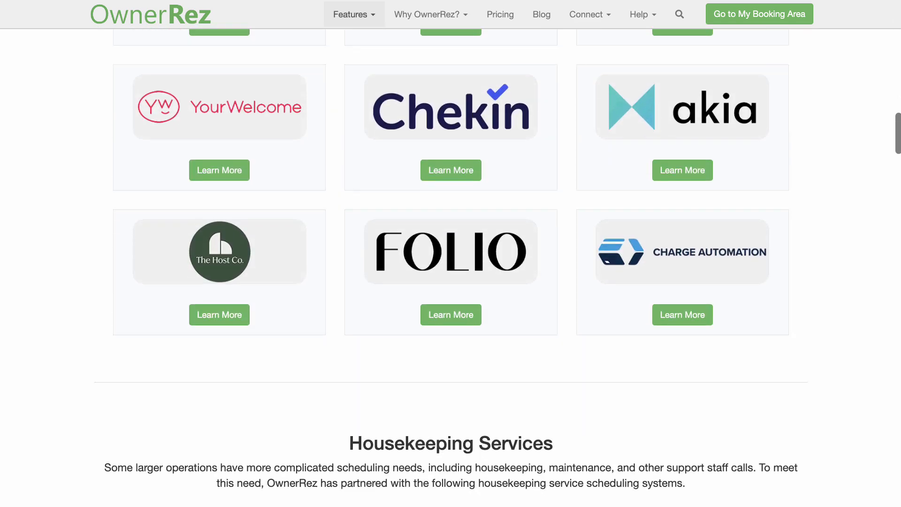
{"action": "scroll", "scroll_direction": "down", "scroll_amount": 3}
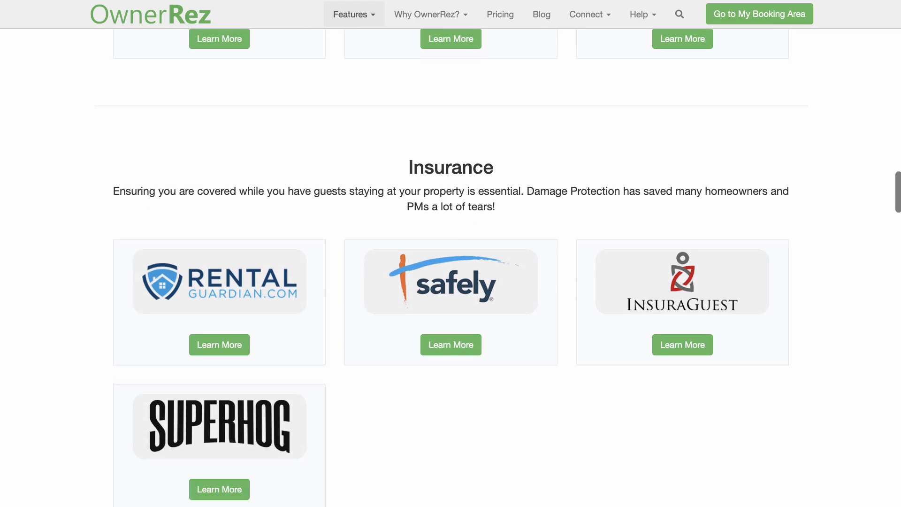
{"action": "scroll", "scroll_direction": "down", "scroll_amount": 3}
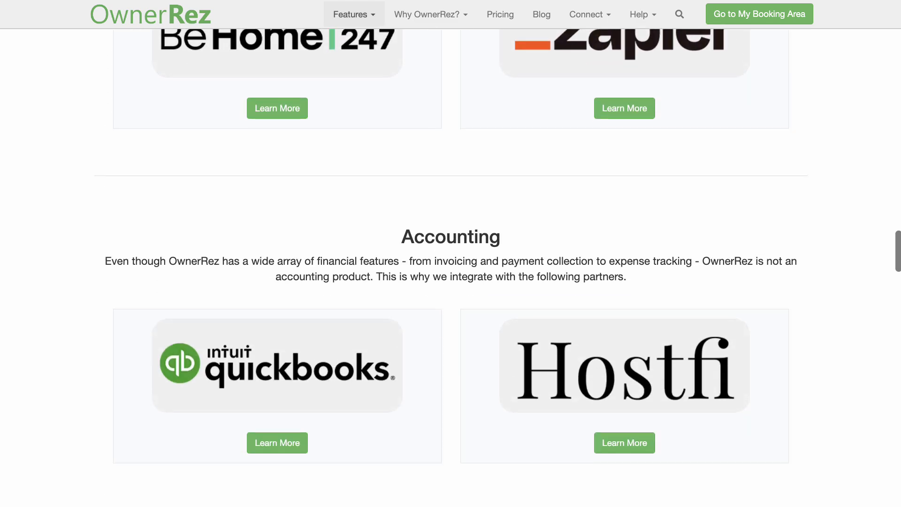
{"action": "scroll", "scroll_direction": "down", "scroll_amount": 3}
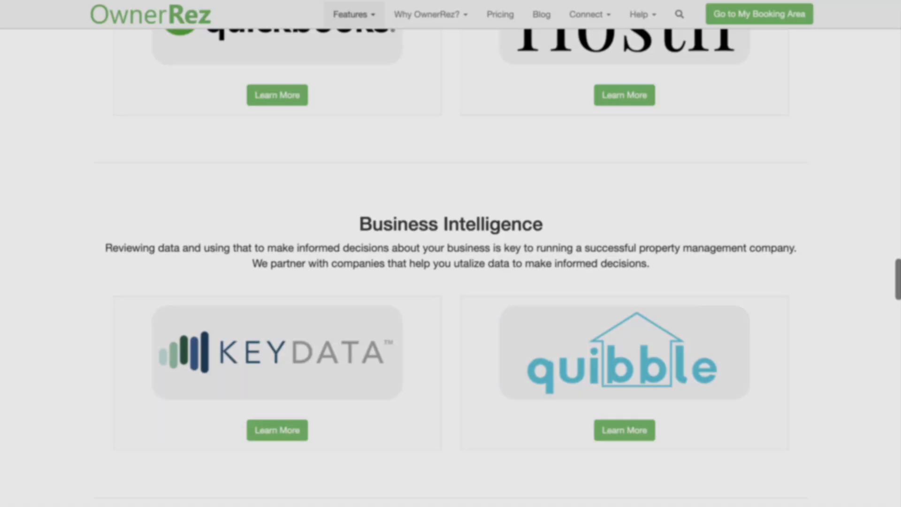
{"action": "scroll", "scroll_direction": "up", "scroll_amount": 3}
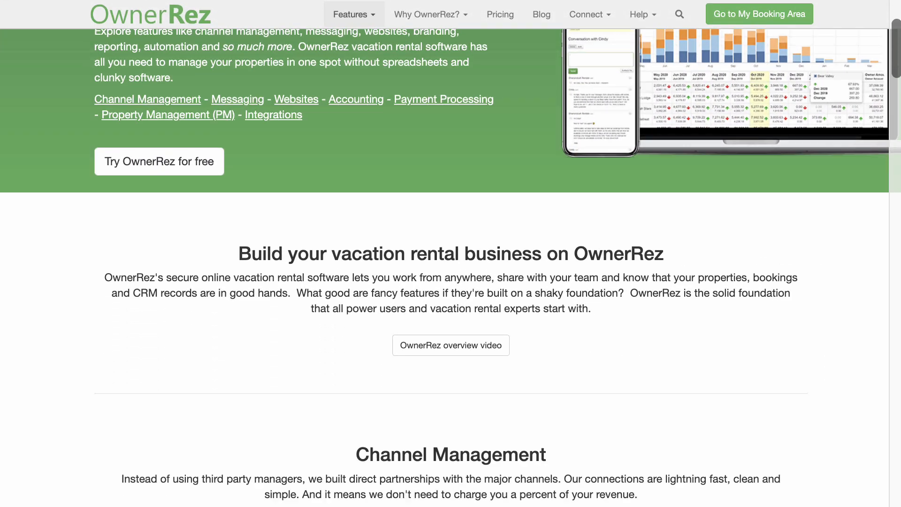
{"action": "scroll", "scroll_direction": "down", "scroll_amount": 3}
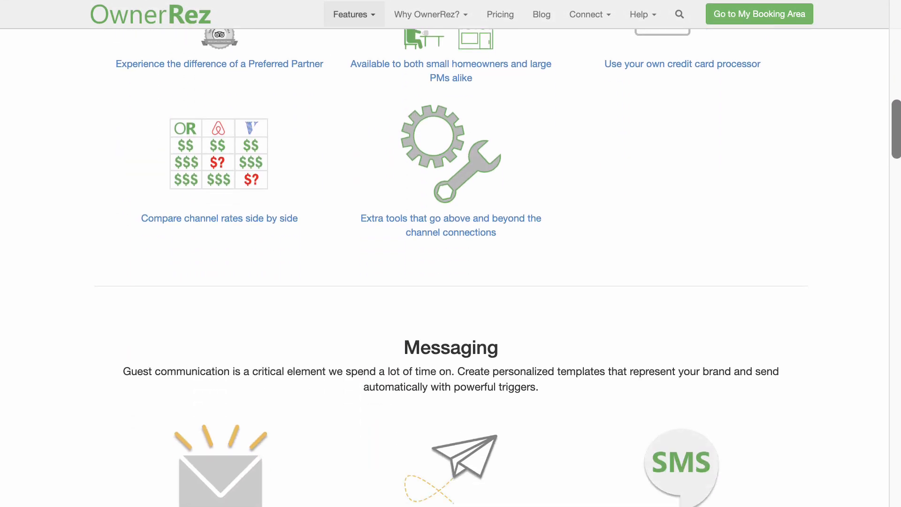
{"action": "scroll", "scroll_direction": "down", "scroll_amount": 3}
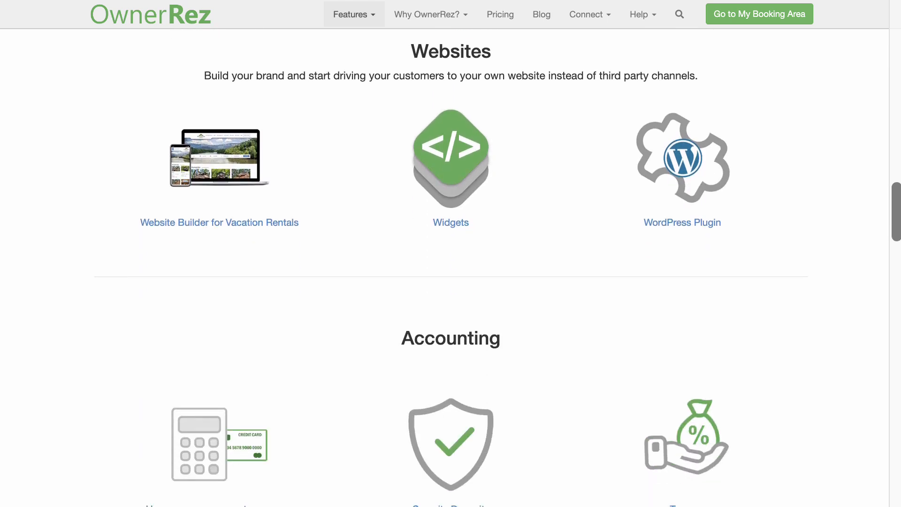
{"action": "scroll", "scroll_direction": "down", "scroll_amount": 3}
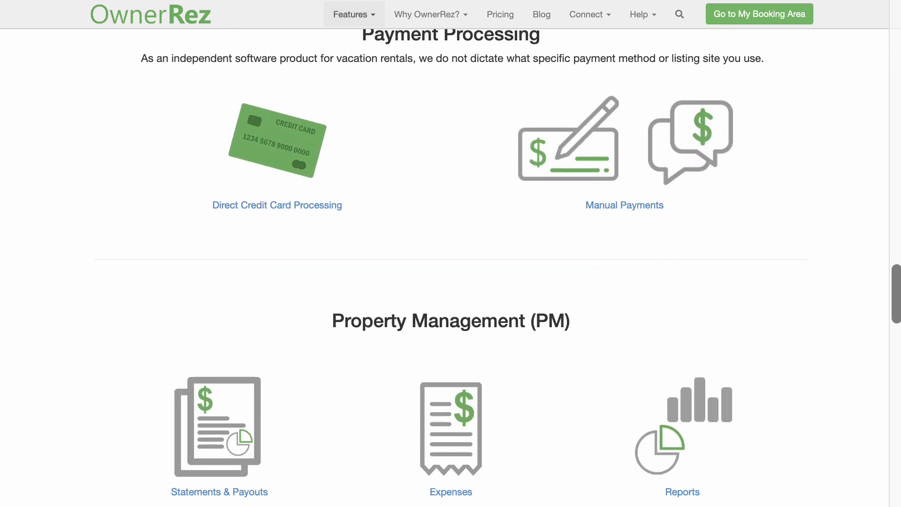
{"action": "scroll", "scroll_direction": "down", "scroll_amount": 3}
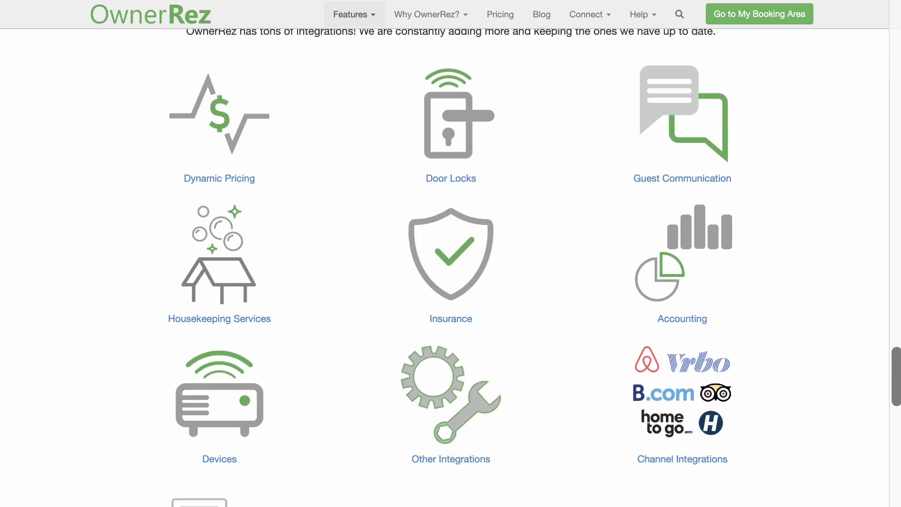
{"action": "scroll", "scroll_direction": "down", "scroll_amount": 3}
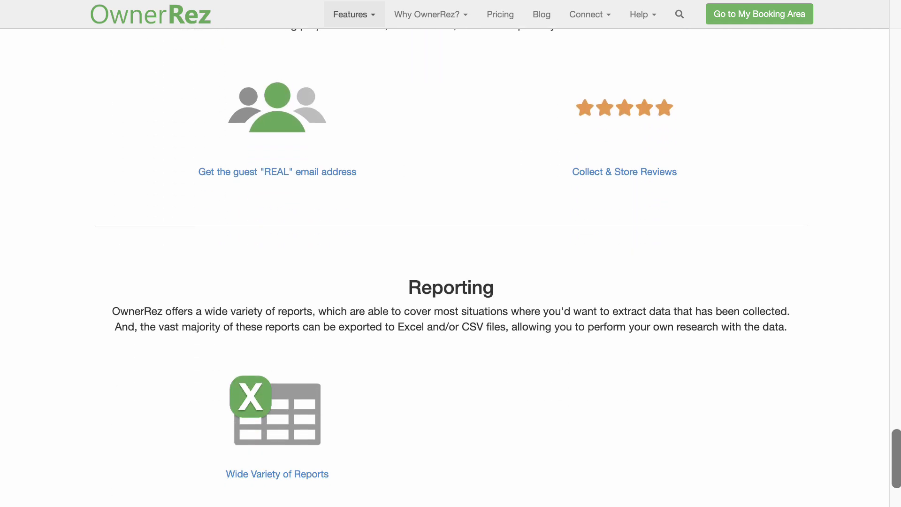
{"action": "scroll", "scroll_direction": "down", "scroll_amount": 3}
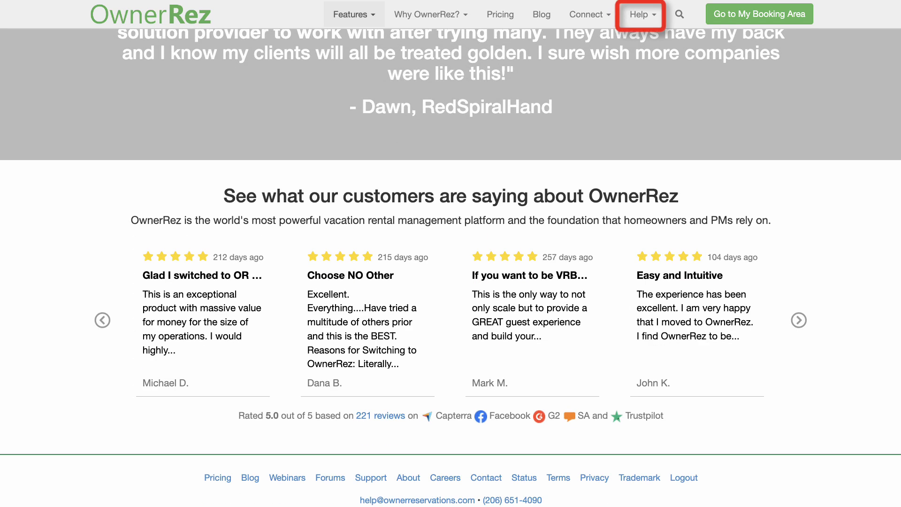
Step: Open the Setup Checklist article from Help > Support Center and scroll its sixteen setup steps
{"action": "left_click", "coordinate": [640, 14]}
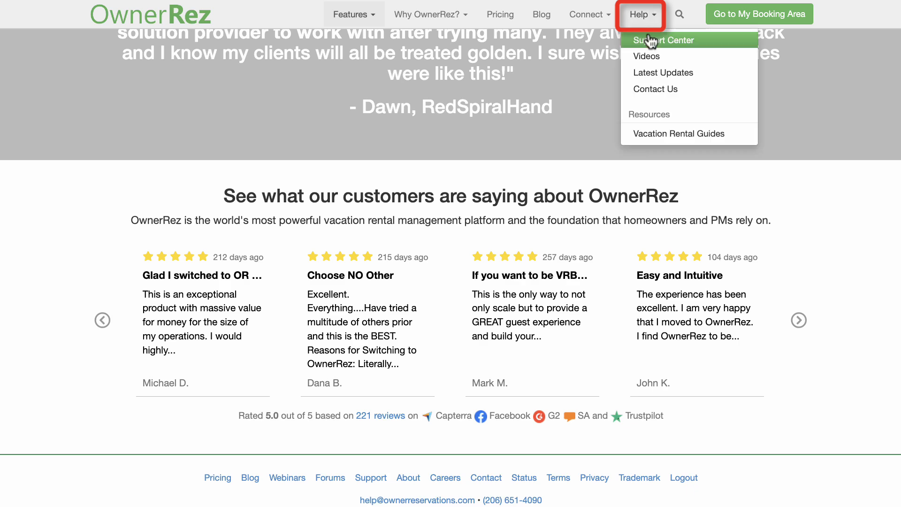
{"action": "left_click", "coordinate": [663, 40]}
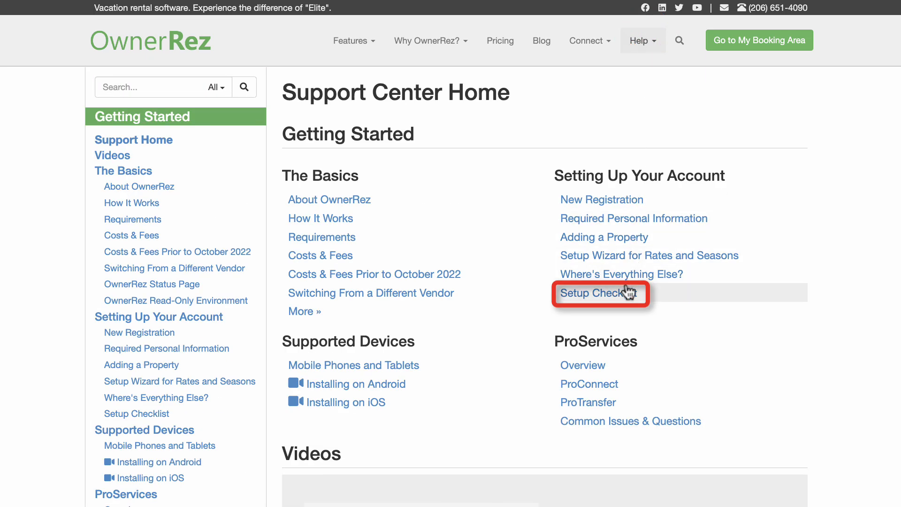
{"action": "left_click", "coordinate": [598, 293]}
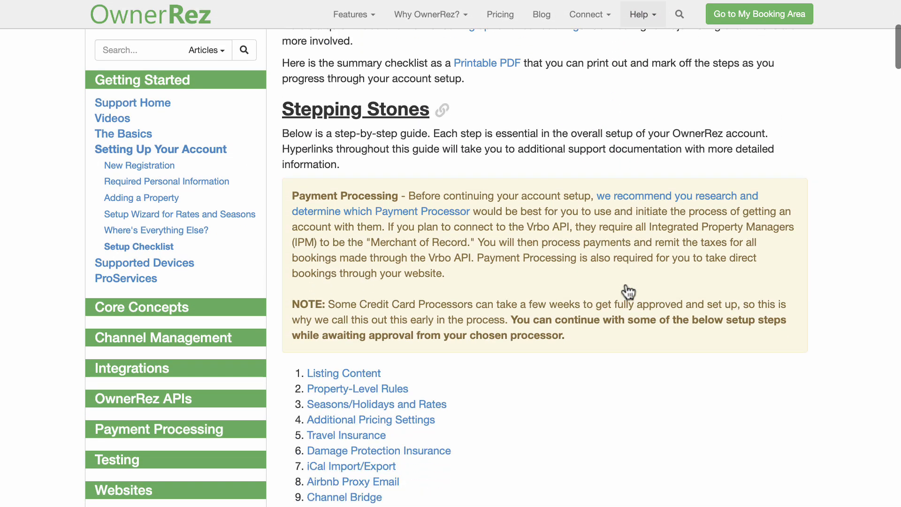
{"action": "scroll", "scroll_direction": "down", "scroll_amount": 3}
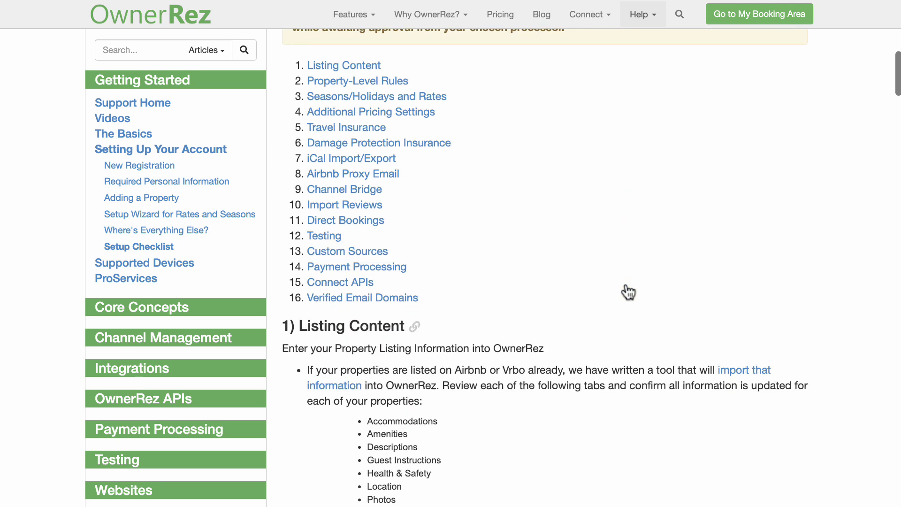